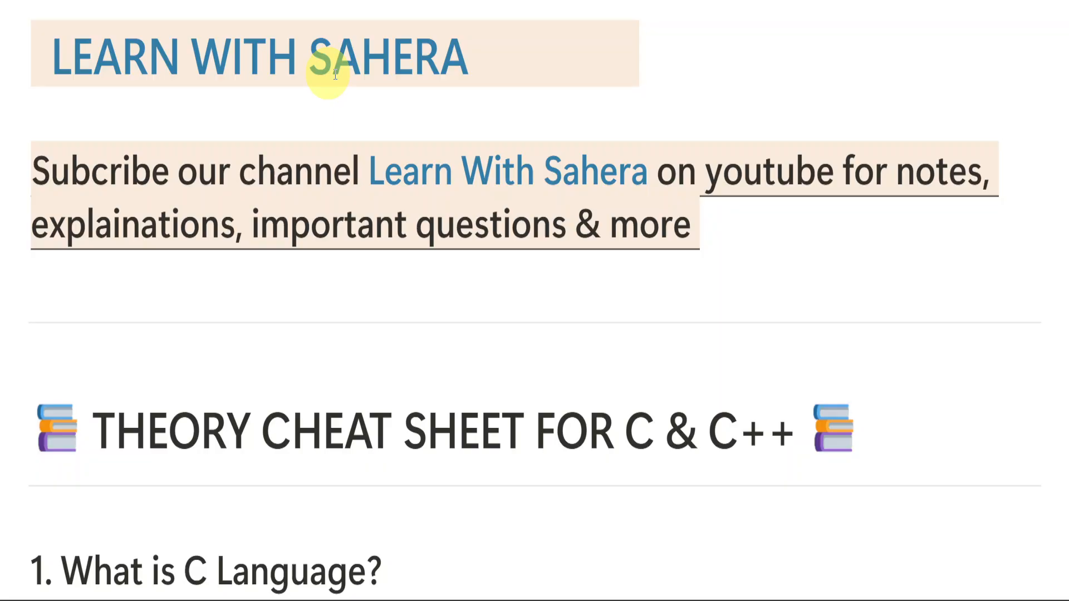
{"action": "mouse_move", "coordinate": [743, 431]}
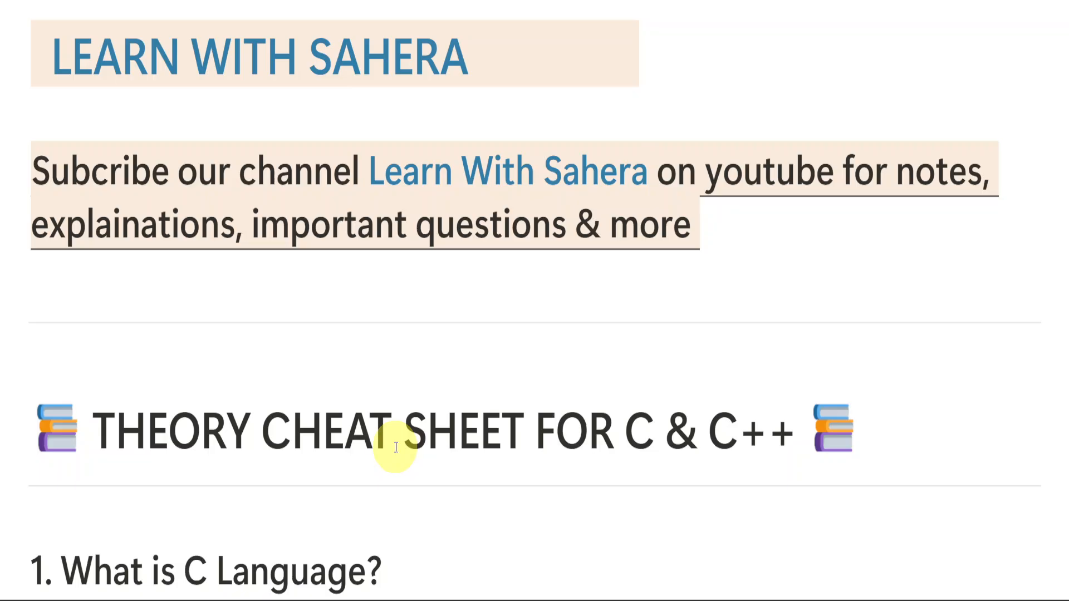
{"action": "mouse_move", "coordinate": [612, 293]}
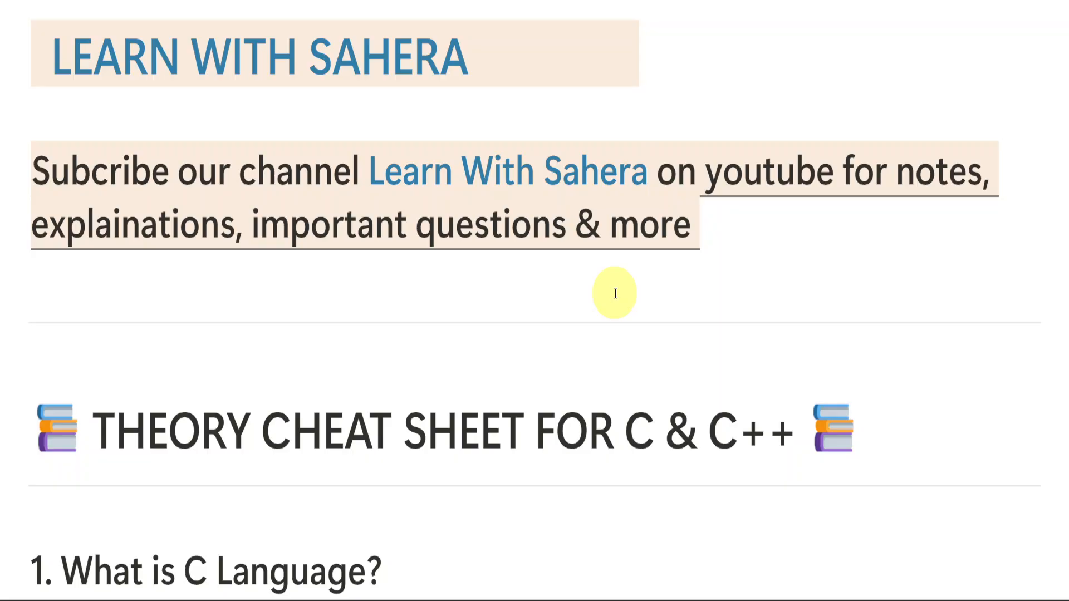
{"action": "scroll", "scroll_direction": "down", "scroll_amount": 3}
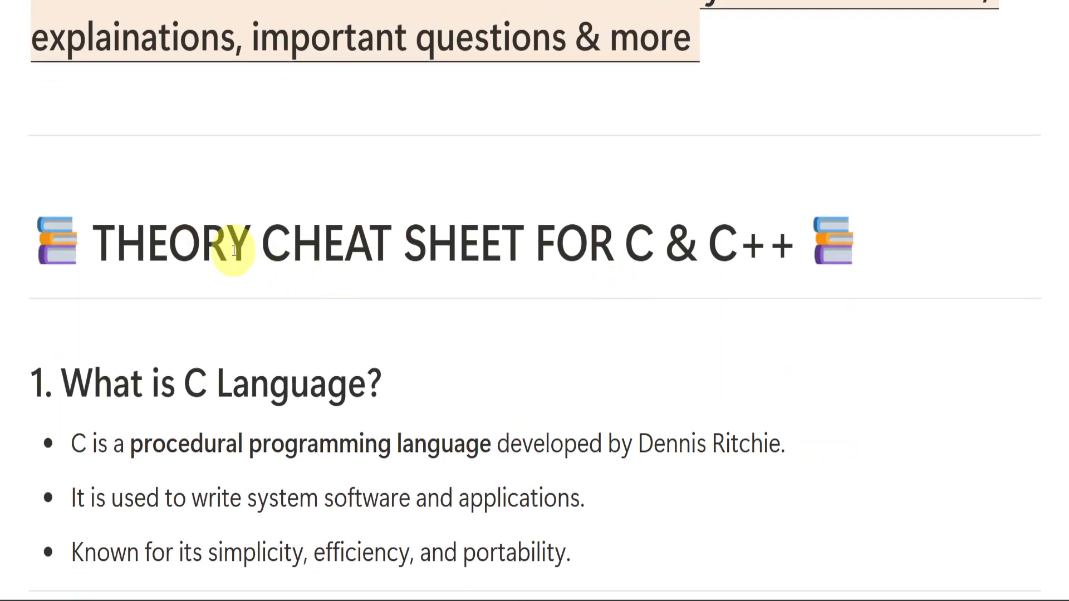
{"action": "mouse_move", "coordinate": [603, 290]}
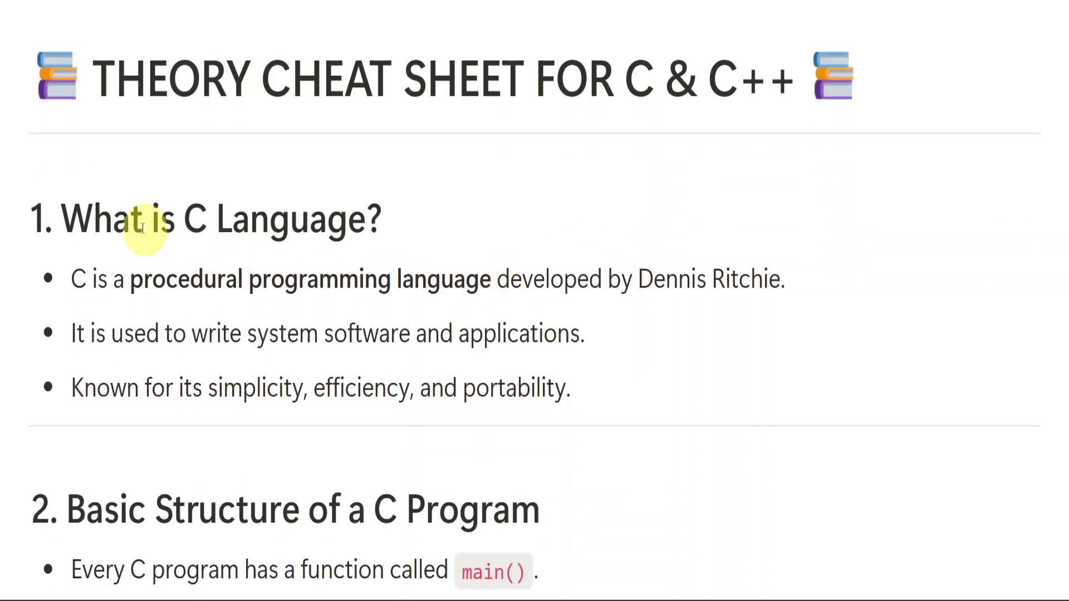
{"action": "mouse_move", "coordinate": [136, 186]}
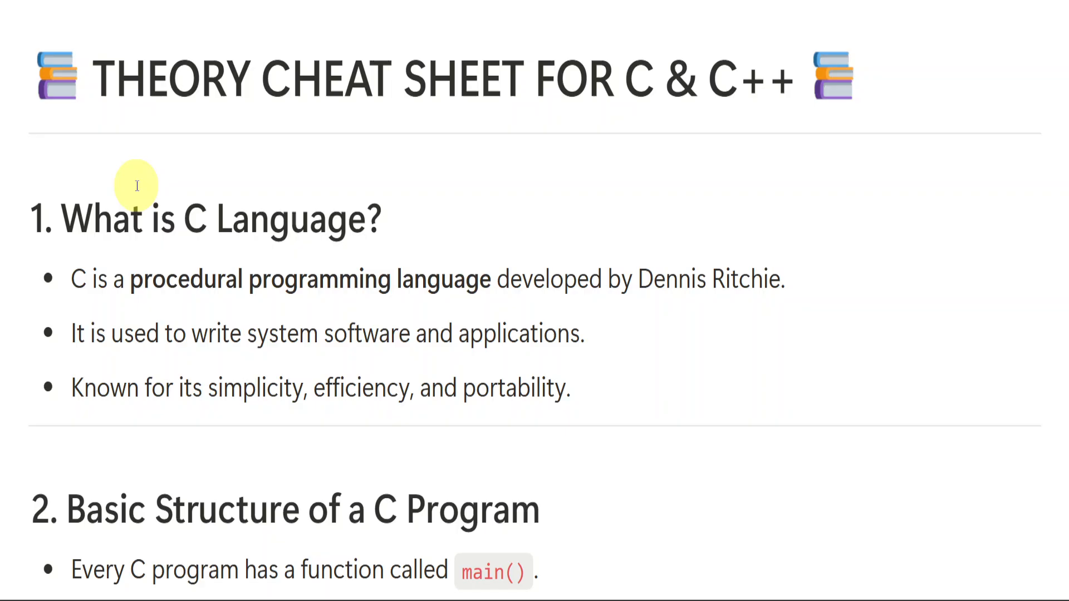
{"action": "mouse_move", "coordinate": [222, 344]}
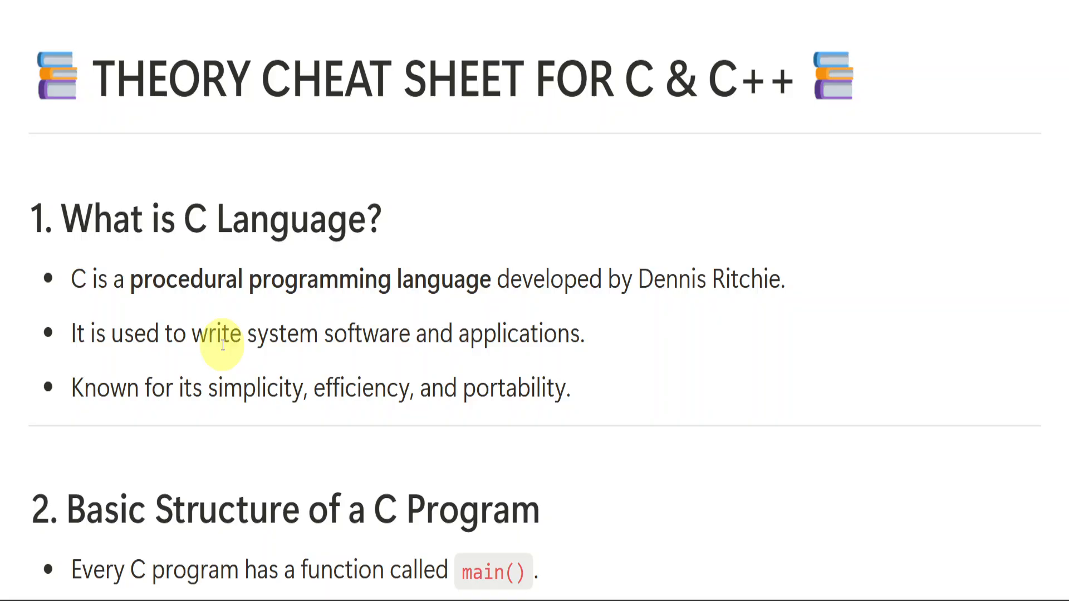
{"action": "mouse_move", "coordinate": [333, 387]}
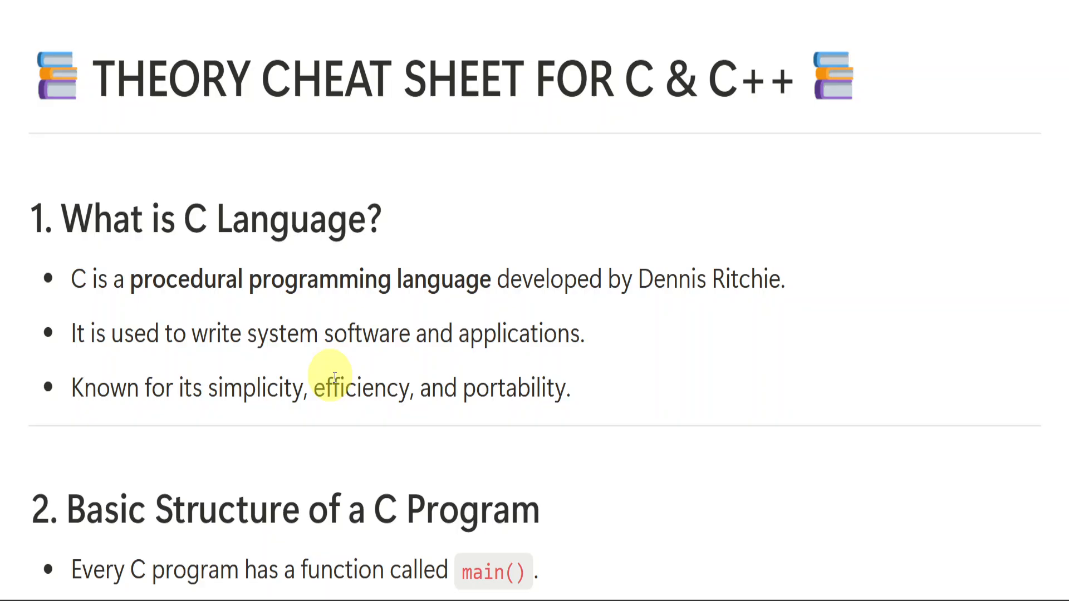
{"action": "mouse_move", "coordinate": [552, 431]}
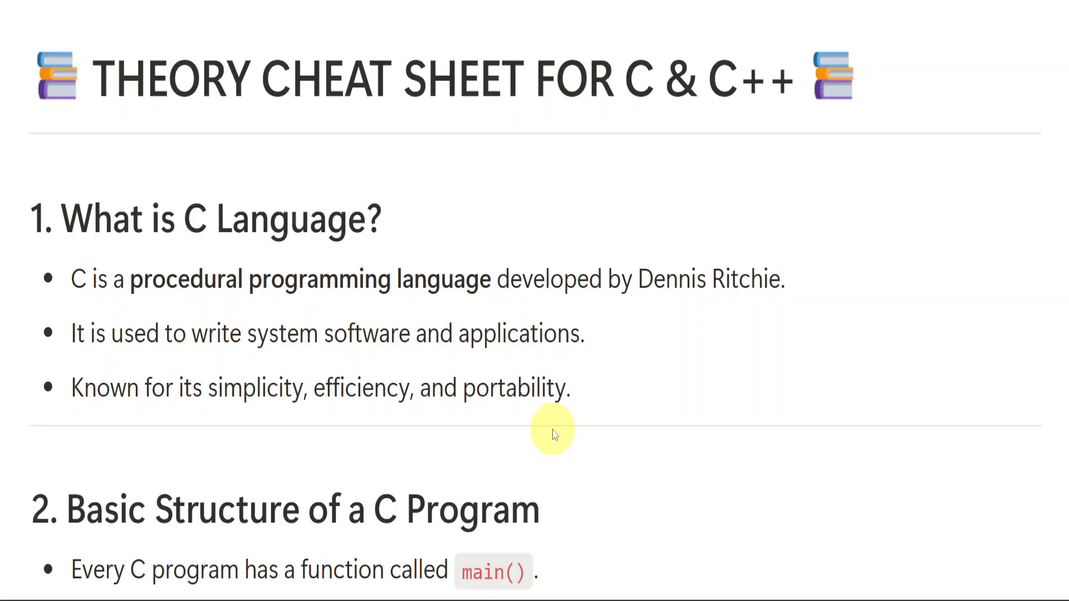
{"action": "scroll", "scroll_direction": "down", "scroll_amount": 3}
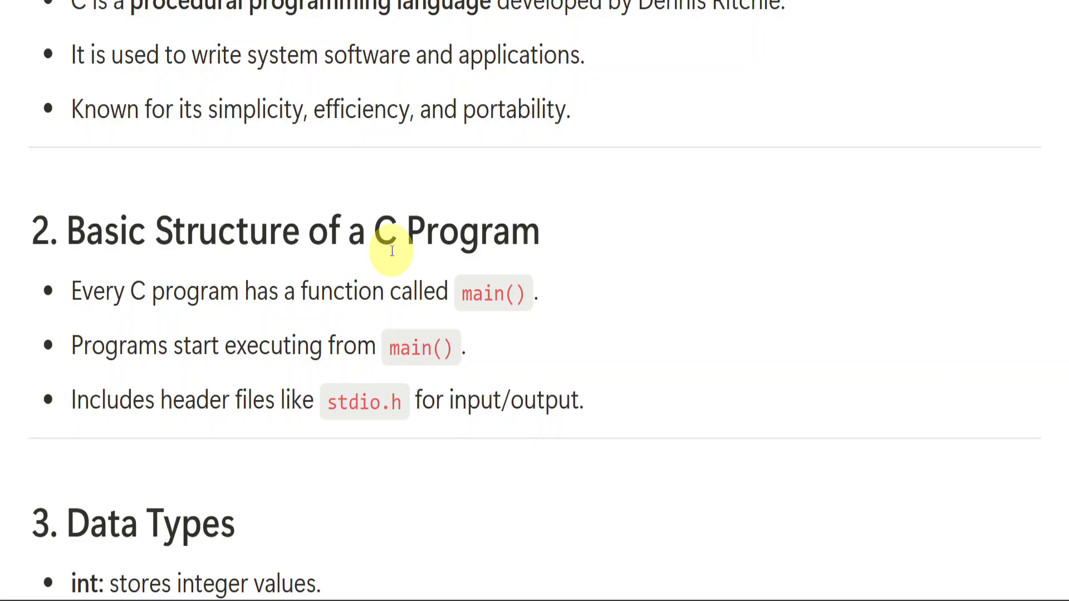
{"action": "mouse_move", "coordinate": [194, 407]}
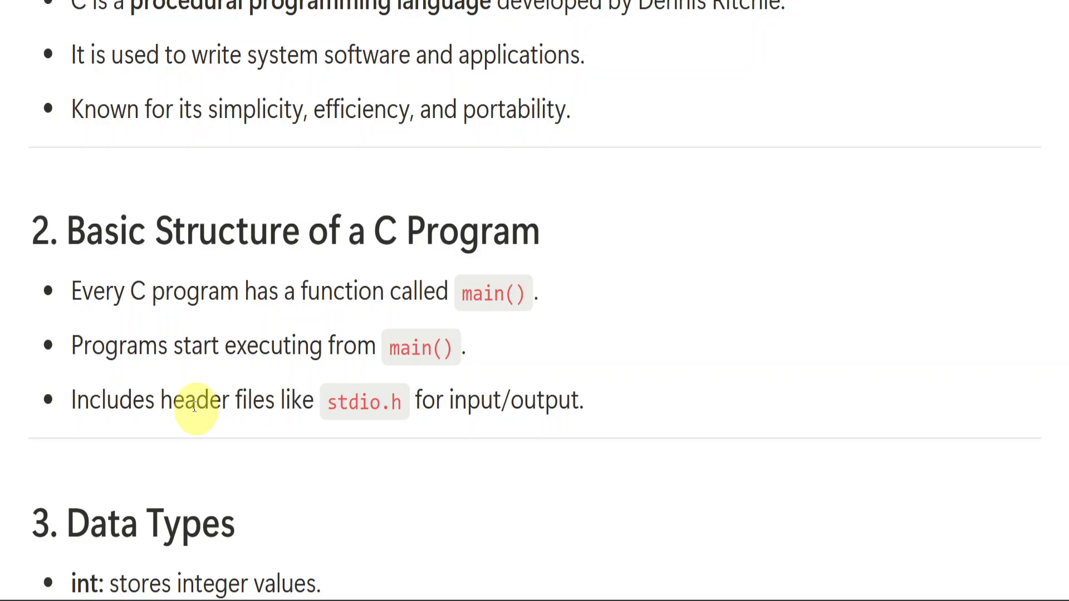
{"action": "scroll", "scroll_direction": "down", "scroll_amount": 3}
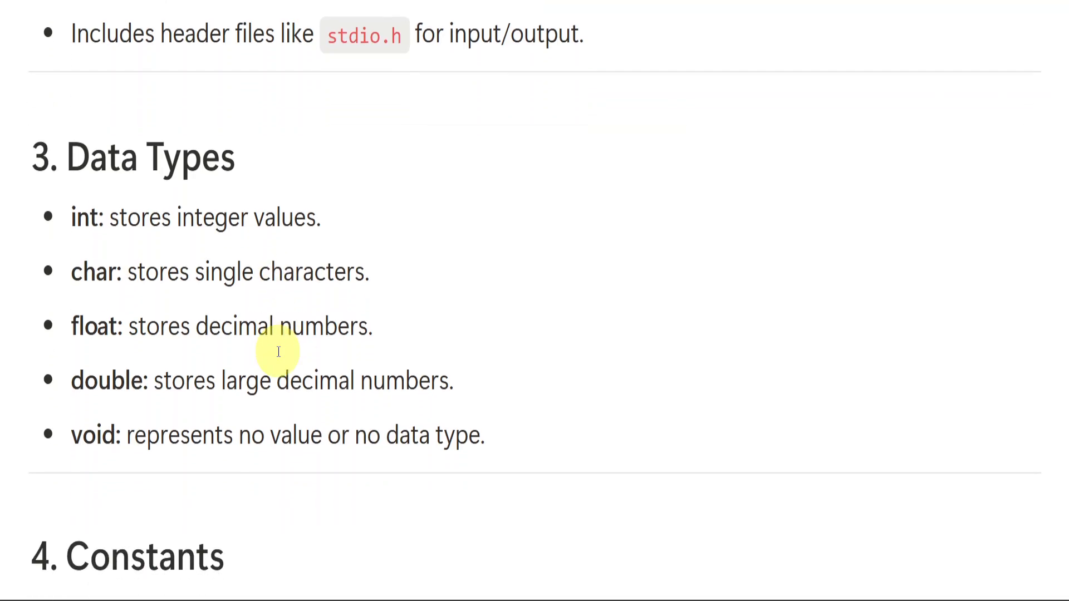
{"action": "scroll", "scroll_direction": "down", "scroll_amount": 3}
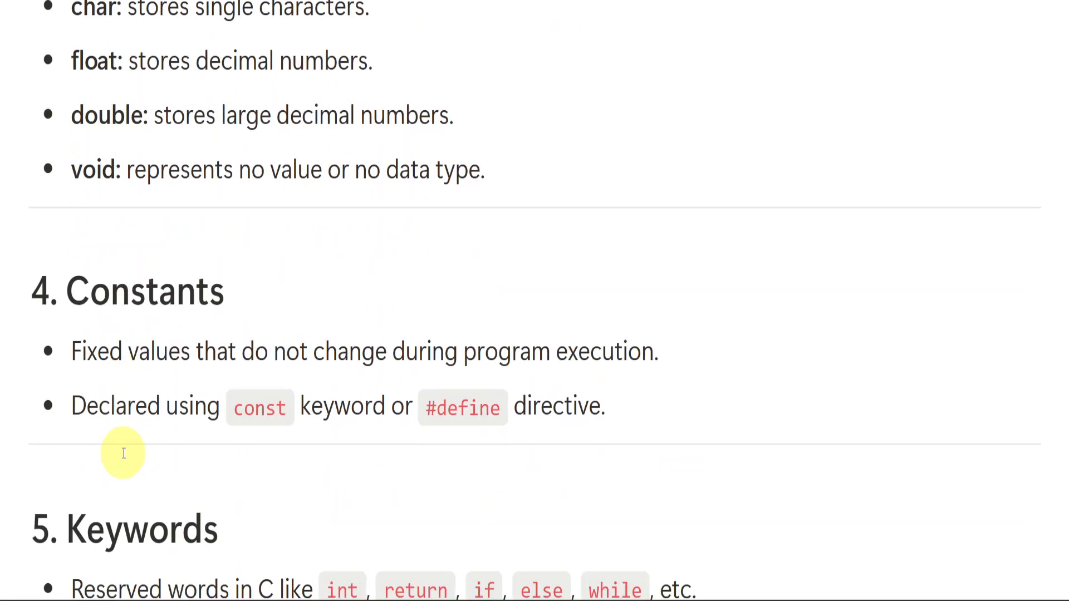
{"action": "scroll", "scroll_direction": "down", "scroll_amount": 3}
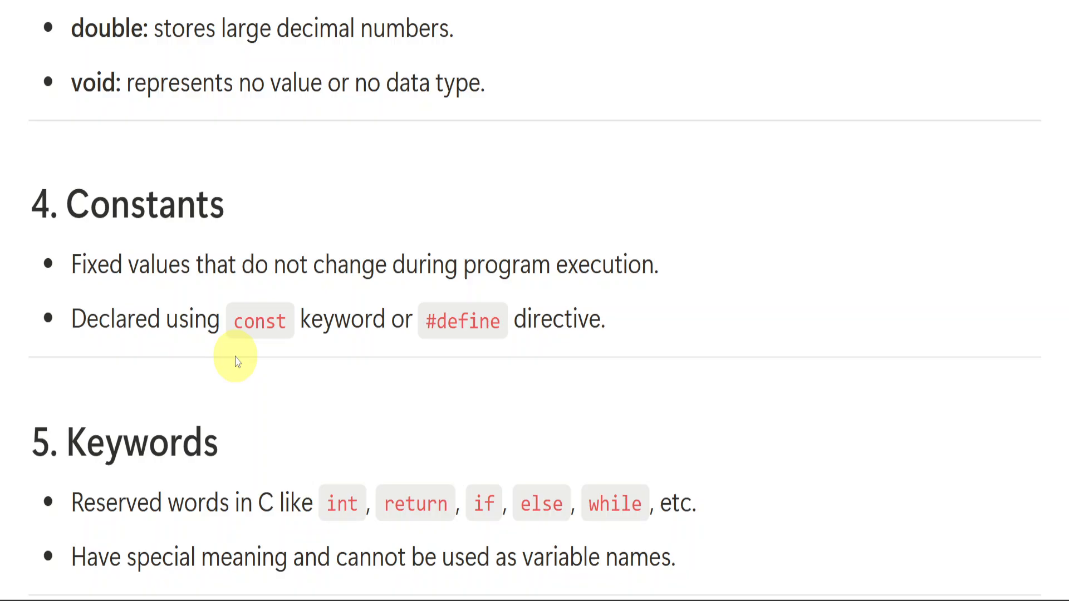
{"action": "scroll", "scroll_direction": "down", "scroll_amount": 3}
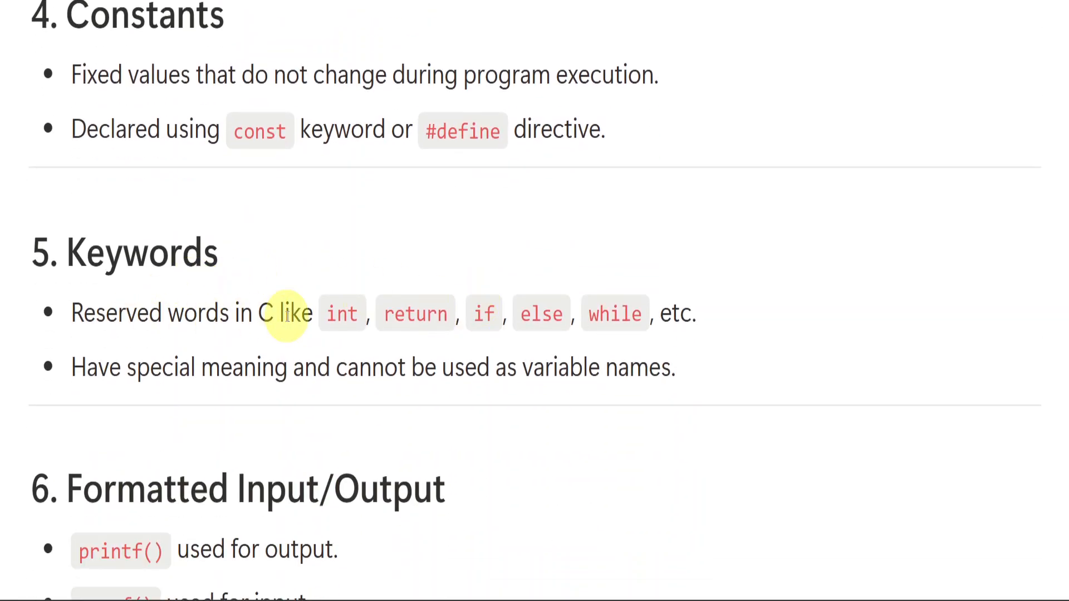
{"action": "mouse_move", "coordinate": [340, 314]}
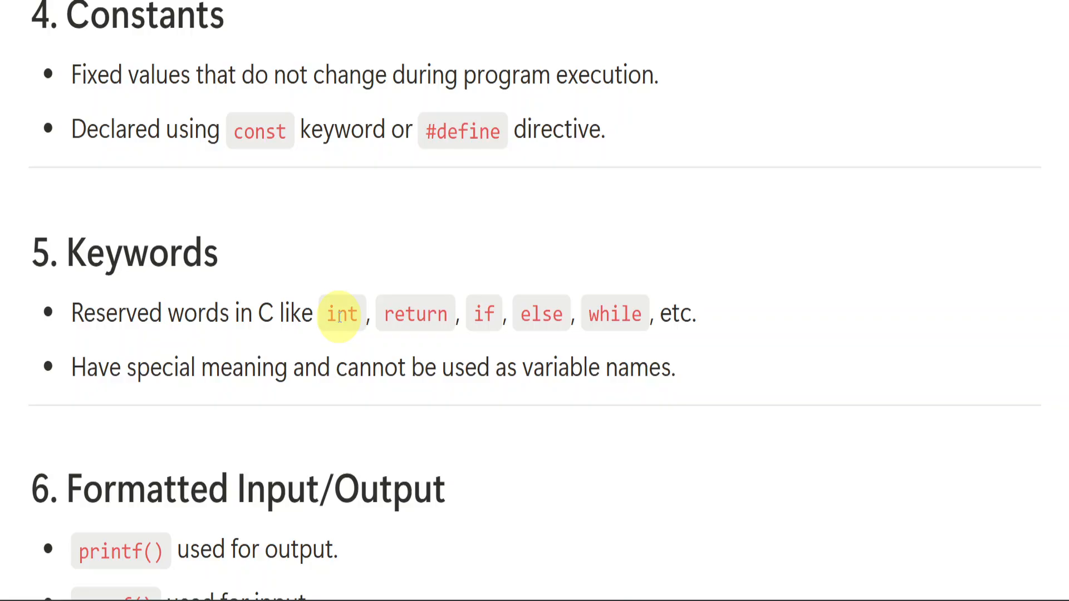
{"action": "mouse_move", "coordinate": [318, 371]}
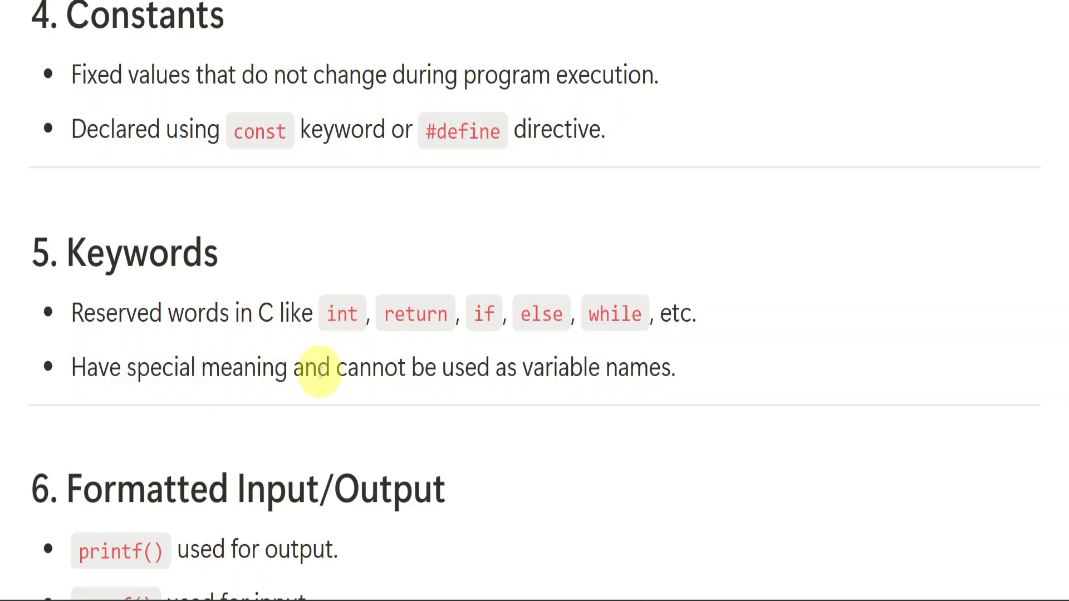
{"action": "mouse_move", "coordinate": [348, 219]}
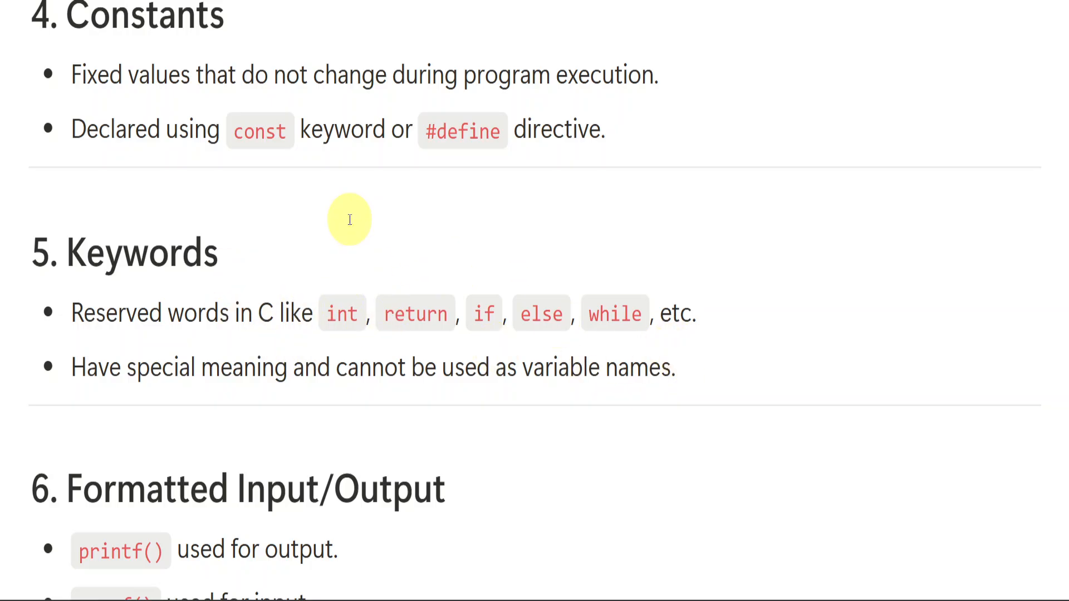
{"action": "mouse_move", "coordinate": [622, 478]}
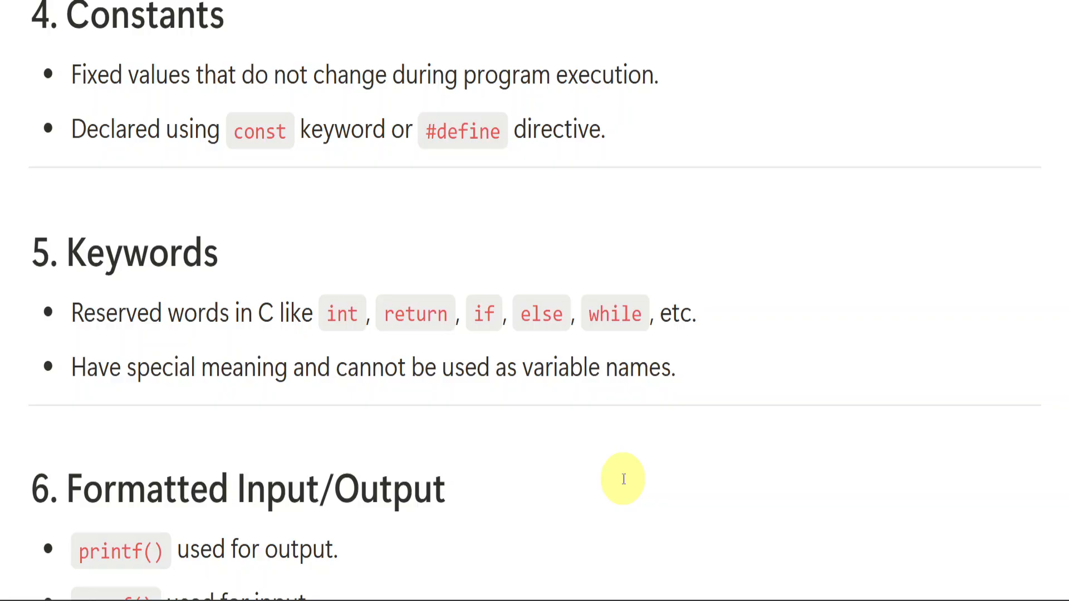
{"action": "mouse_move", "coordinate": [655, 182]}
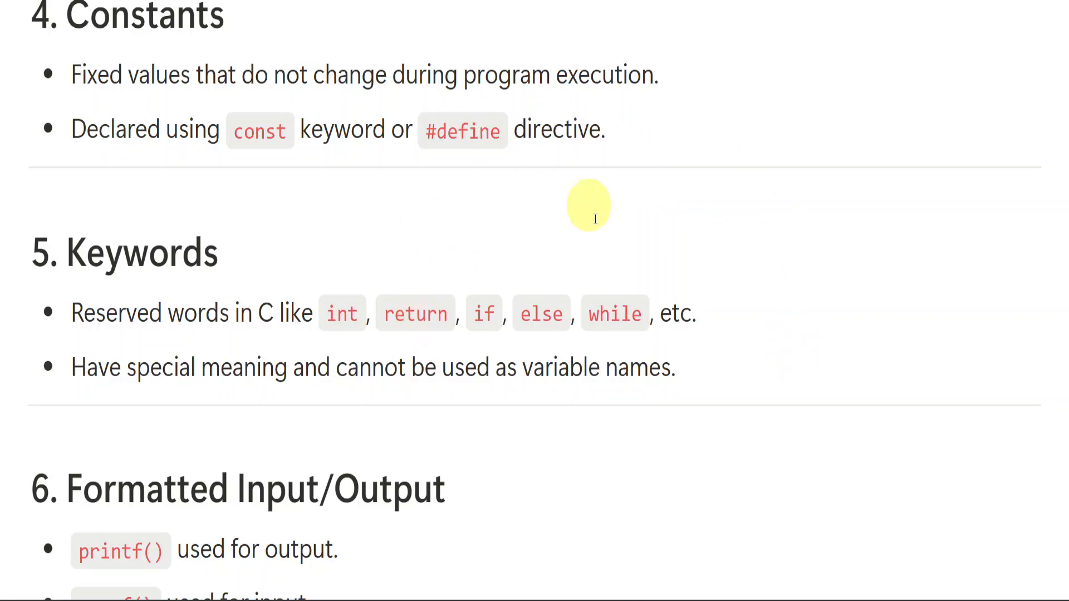
{"action": "mouse_move", "coordinate": [559, 313]}
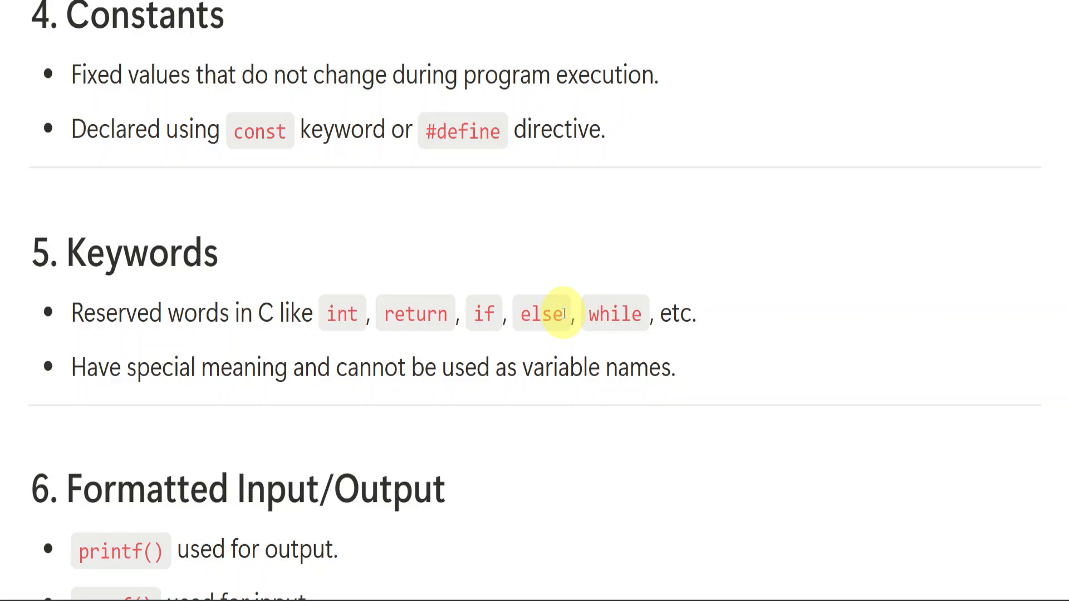
{"action": "scroll", "scroll_direction": "down", "scroll_amount": 3}
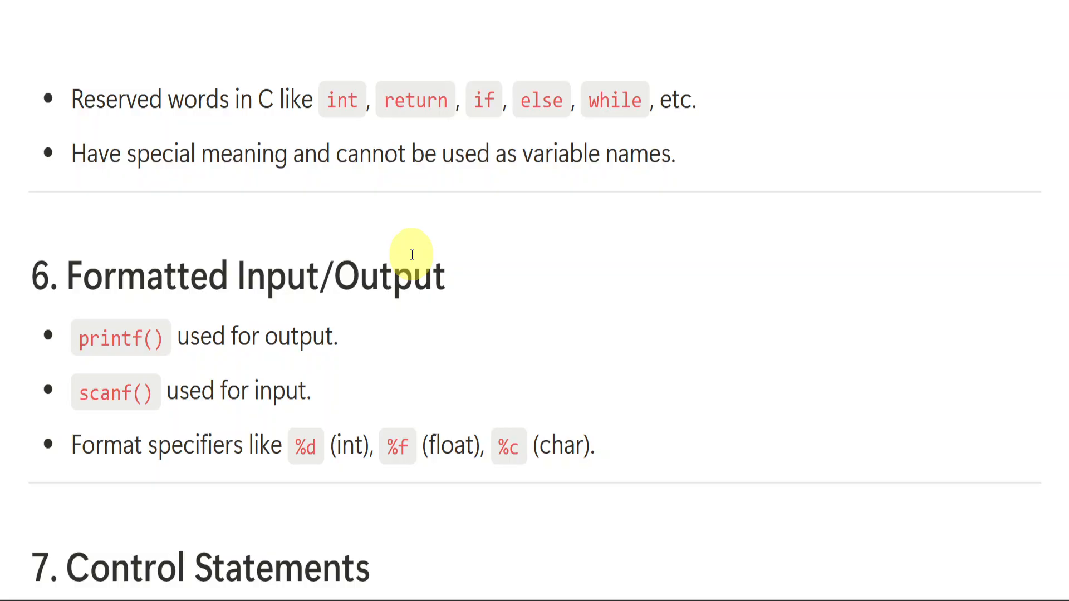
{"action": "mouse_move", "coordinate": [454, 282]}
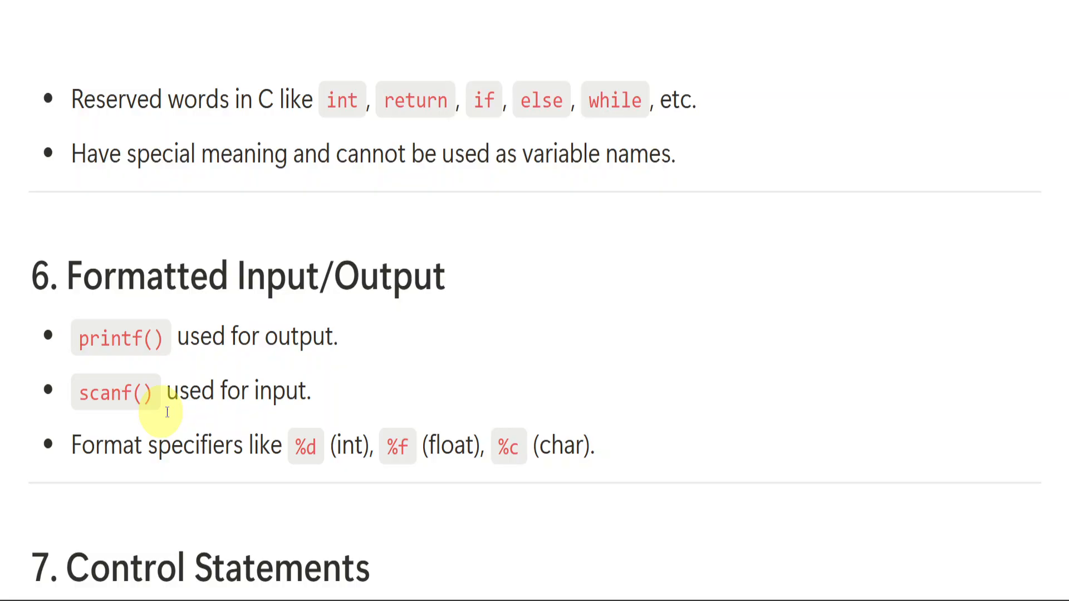
{"action": "mouse_move", "coordinate": [180, 354]}
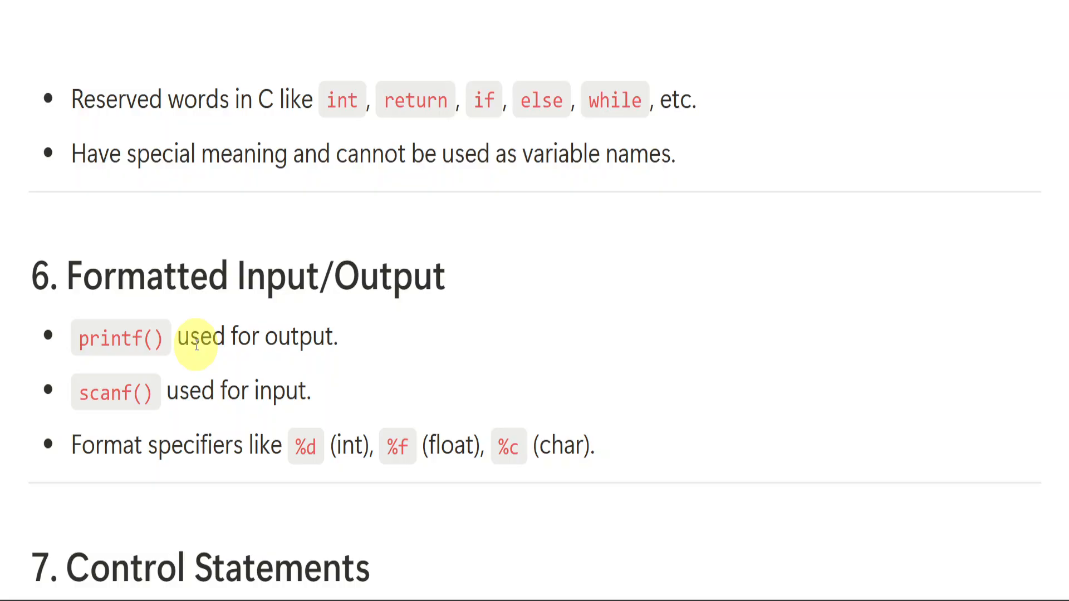
{"action": "mouse_move", "coordinate": [153, 339]}
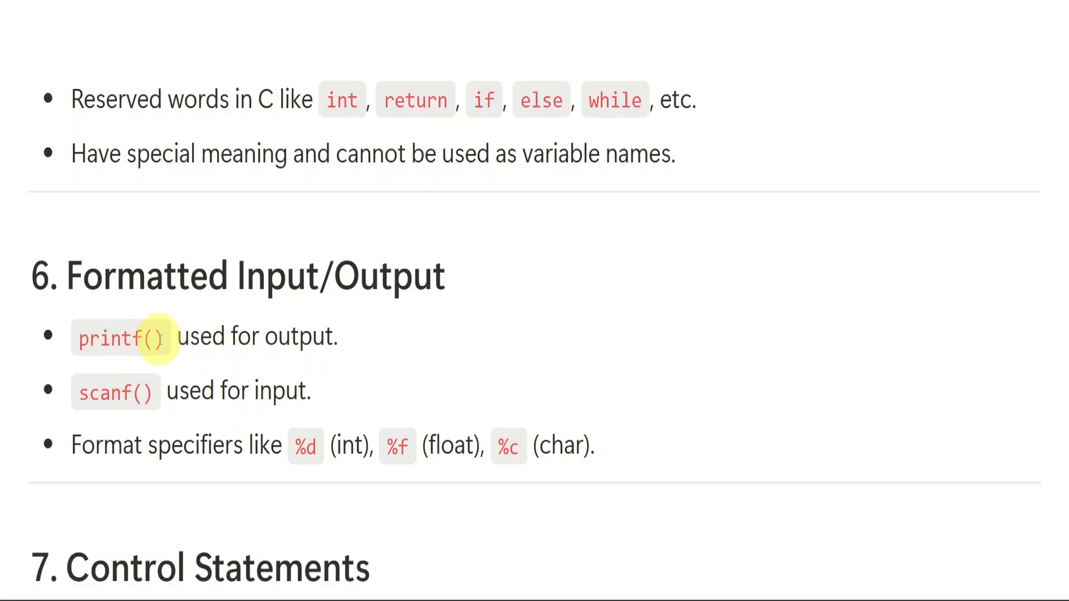
{"action": "mouse_move", "coordinate": [367, 366]}
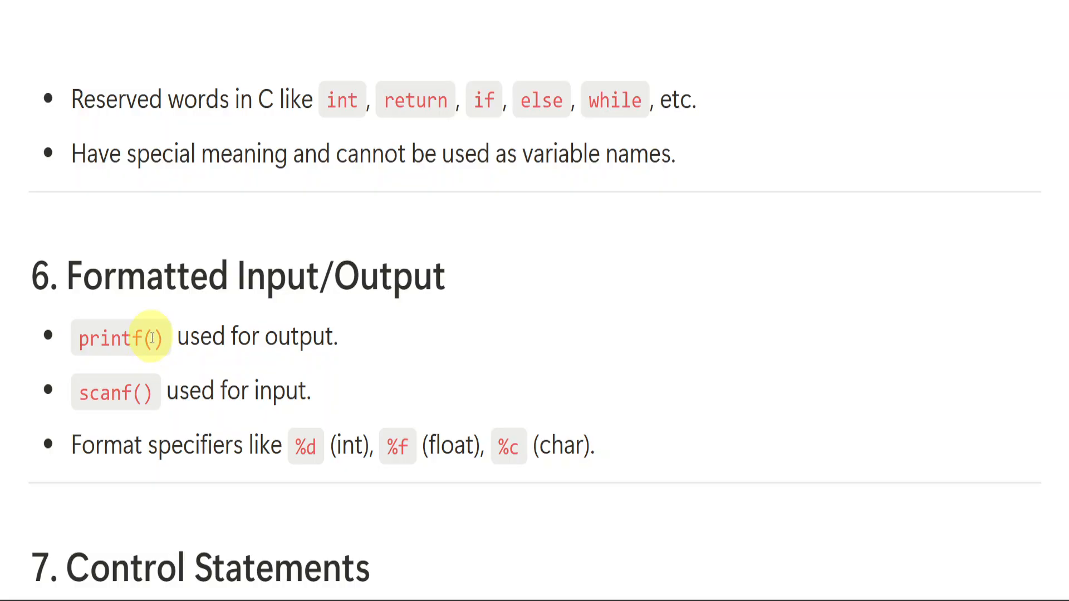
{"action": "mouse_move", "coordinate": [339, 456]}
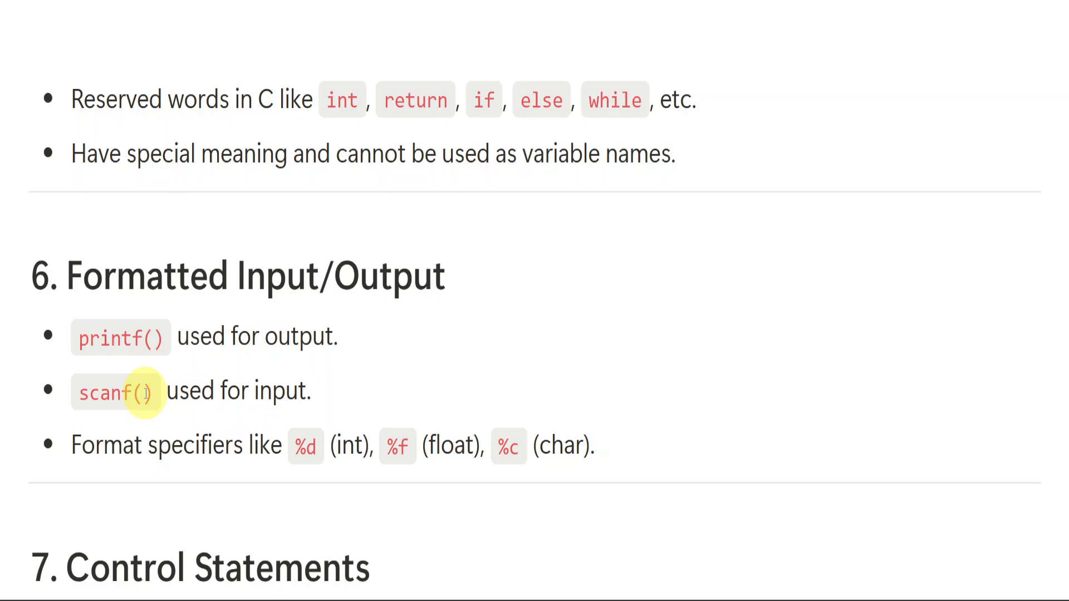
{"action": "mouse_move", "coordinate": [255, 445]}
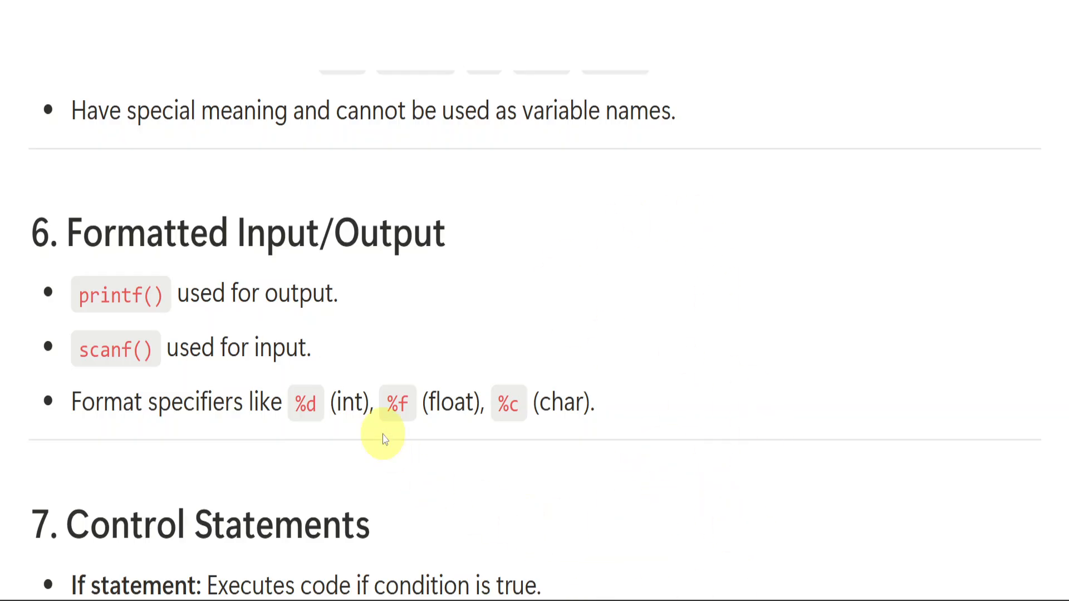
{"action": "scroll", "scroll_direction": "down", "scroll_amount": 3}
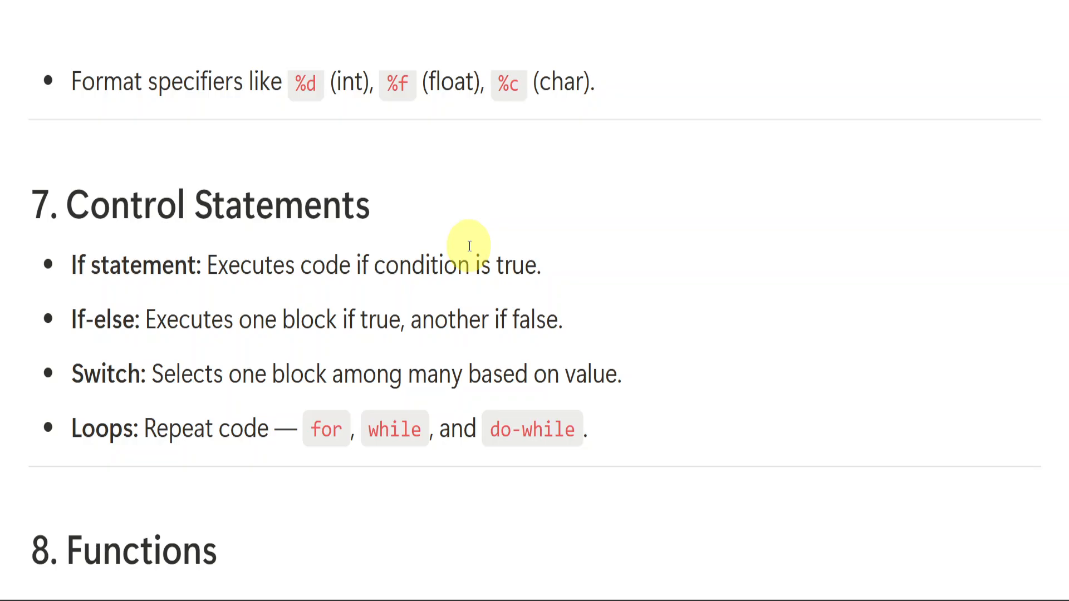
{"action": "mouse_move", "coordinate": [312, 285]}
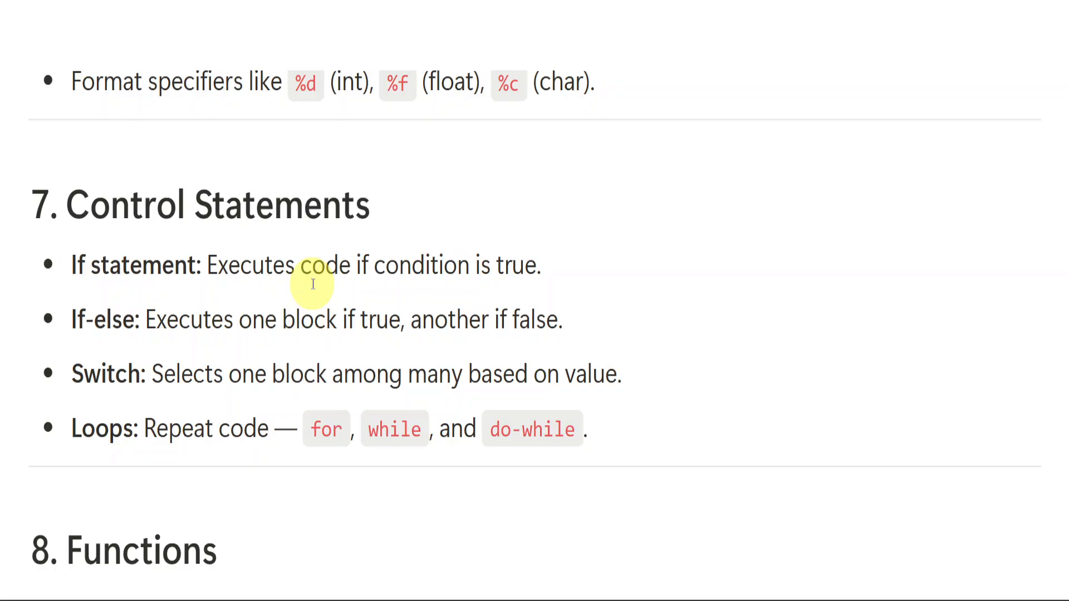
{"action": "mouse_move", "coordinate": [160, 320]}
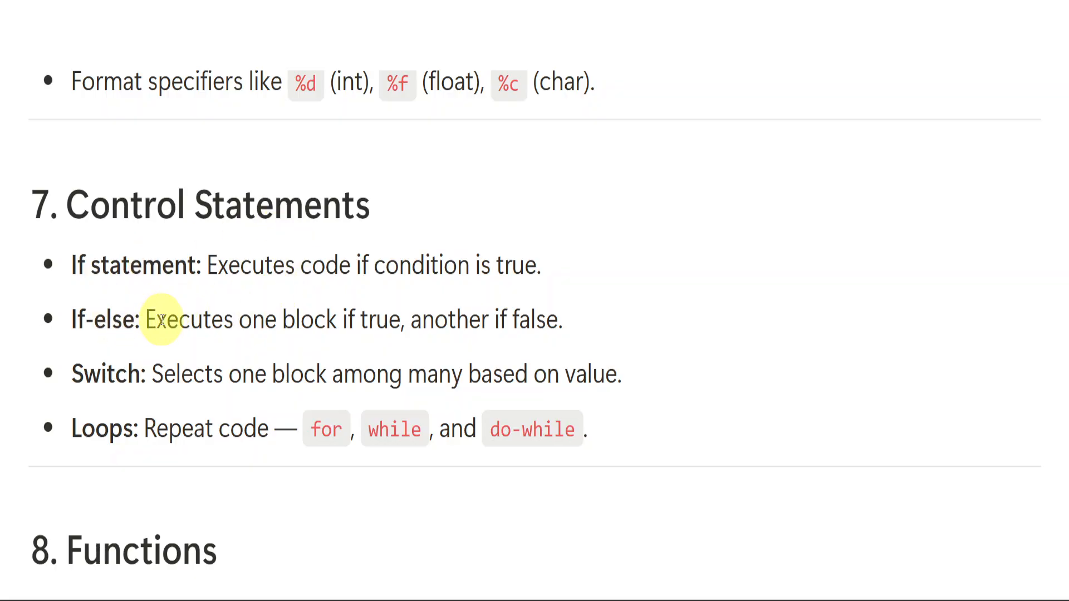
{"action": "scroll", "scroll_direction": "down", "scroll_amount": 3}
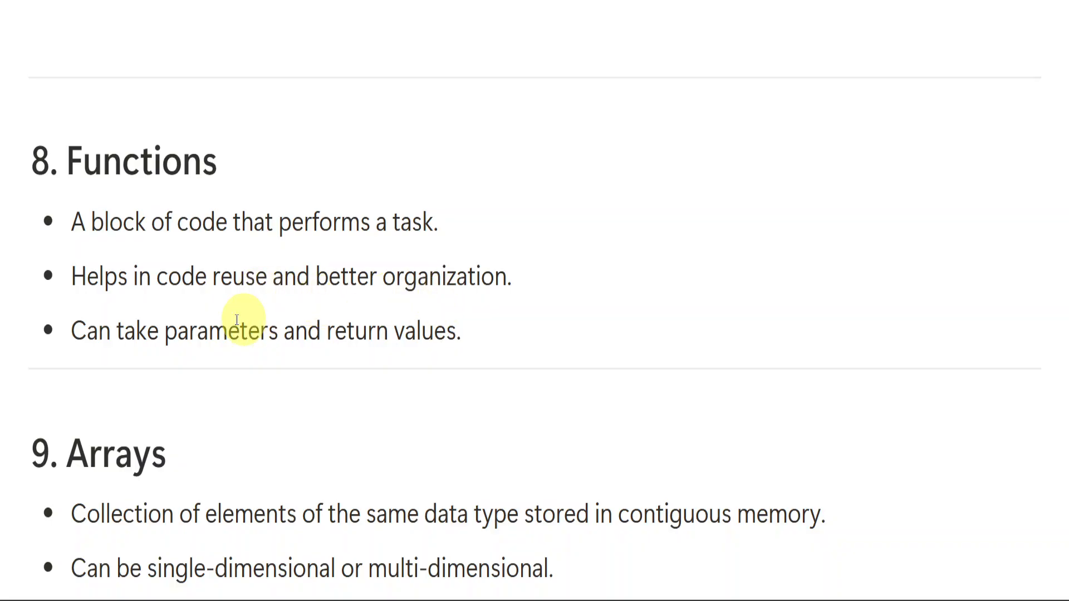
{"action": "scroll", "scroll_direction": "up", "scroll_amount": 3}
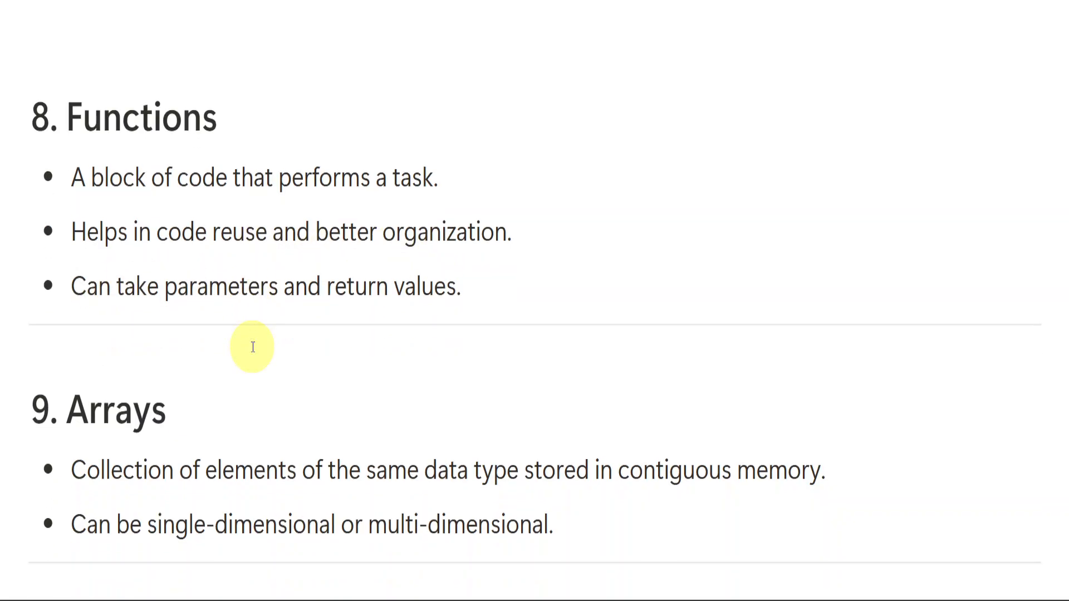
{"action": "scroll", "scroll_direction": "down", "scroll_amount": 3}
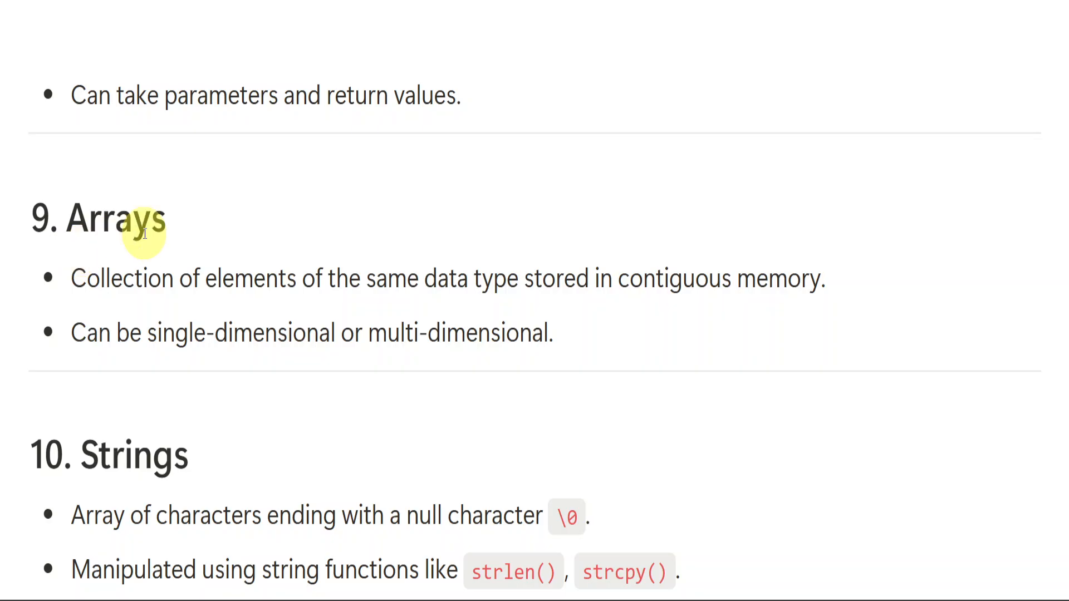
{"action": "mouse_move", "coordinate": [265, 280]}
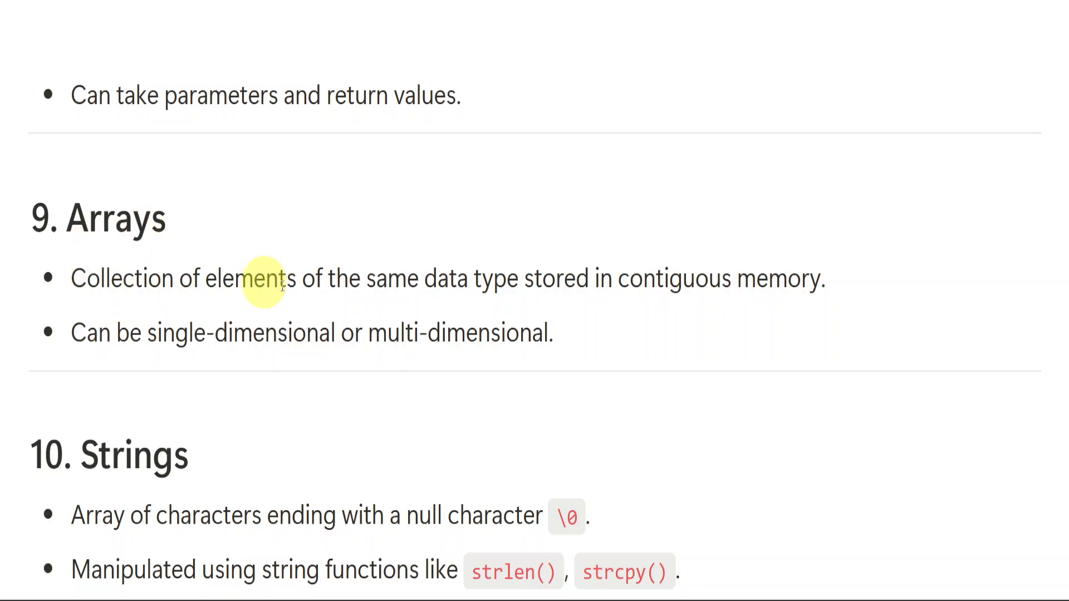
{"action": "mouse_move", "coordinate": [516, 310]}
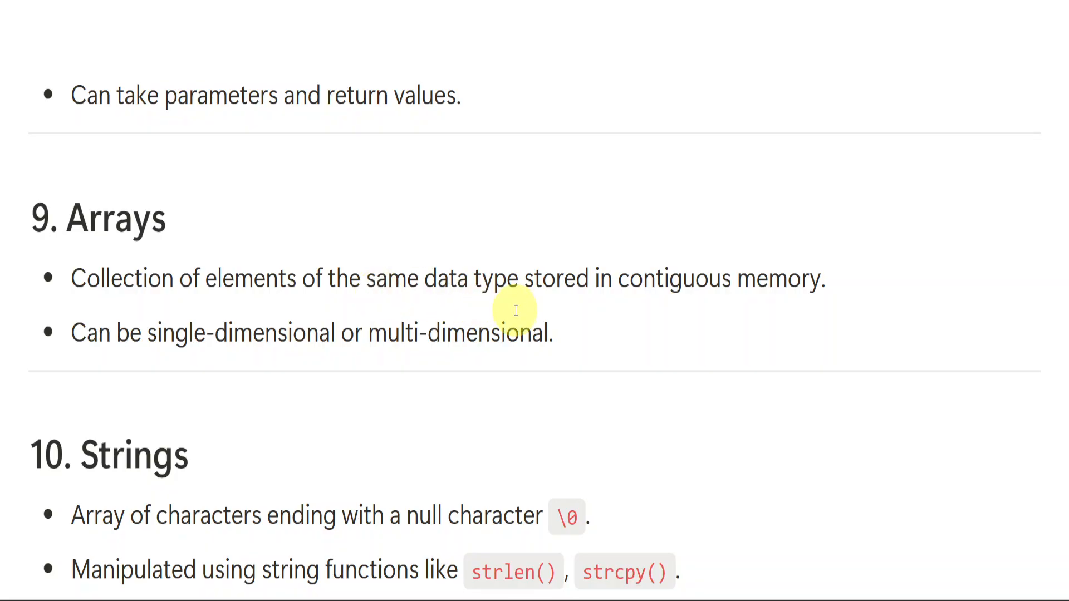
{"action": "mouse_move", "coordinate": [650, 279]}
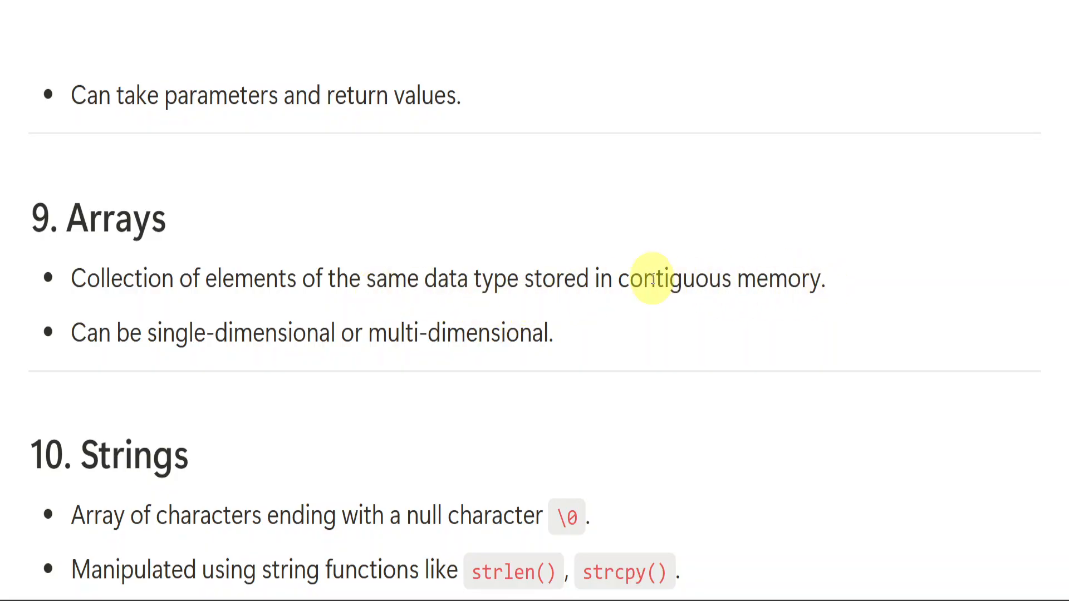
{"action": "mouse_move", "coordinate": [444, 203]}
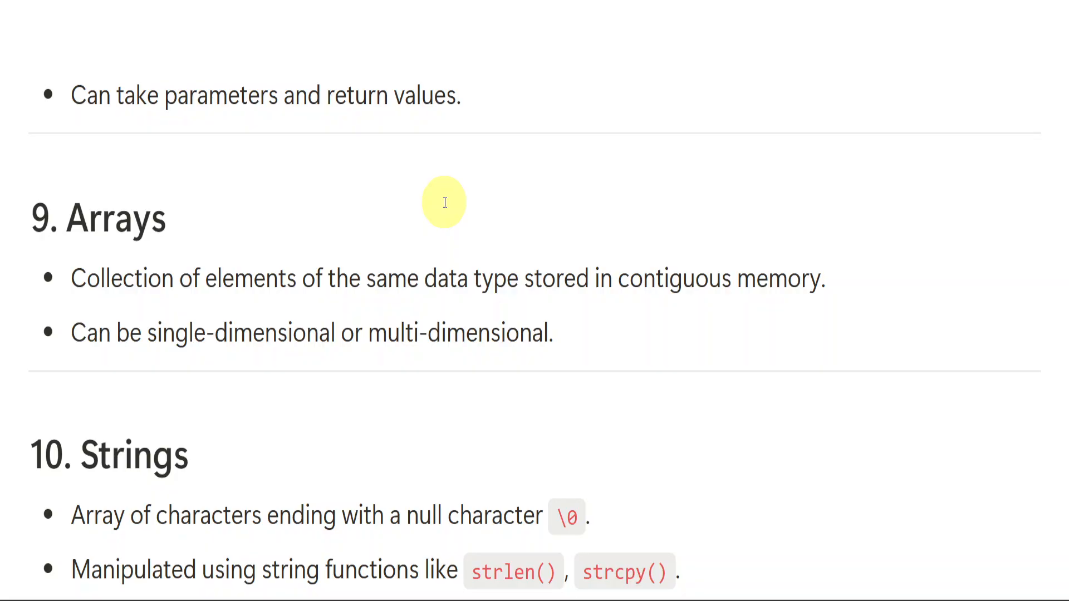
{"action": "mouse_move", "coordinate": [383, 334]}
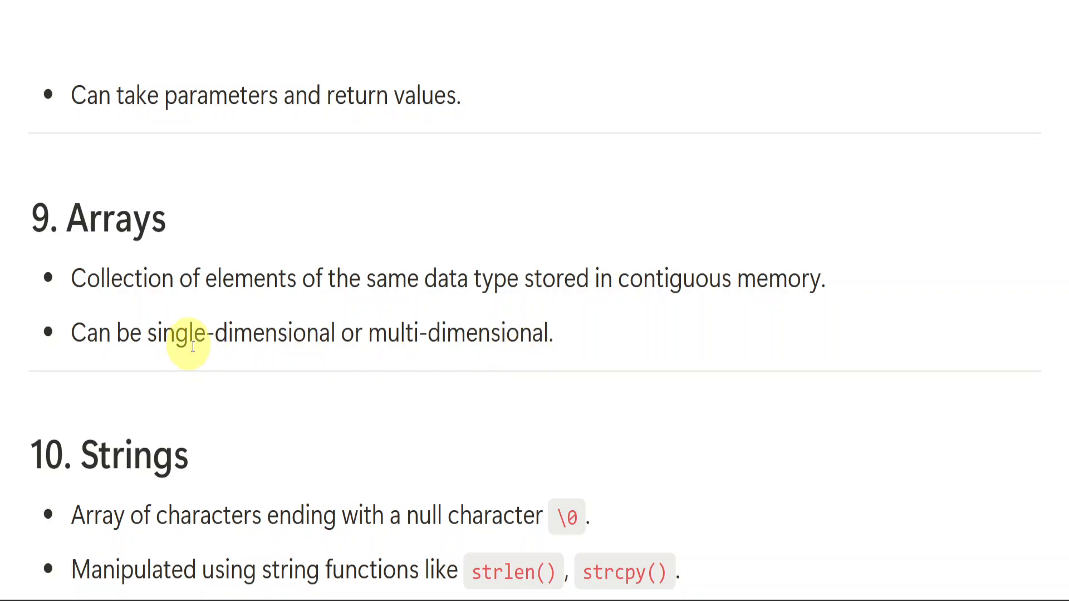
{"action": "mouse_move", "coordinate": [281, 240]}
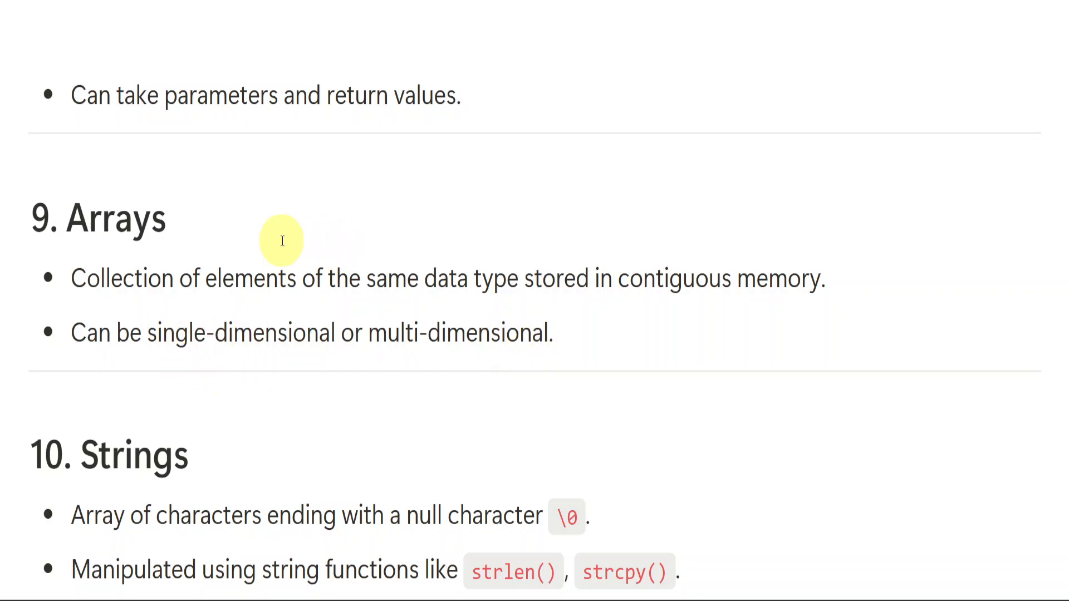
{"action": "mouse_move", "coordinate": [382, 278]}
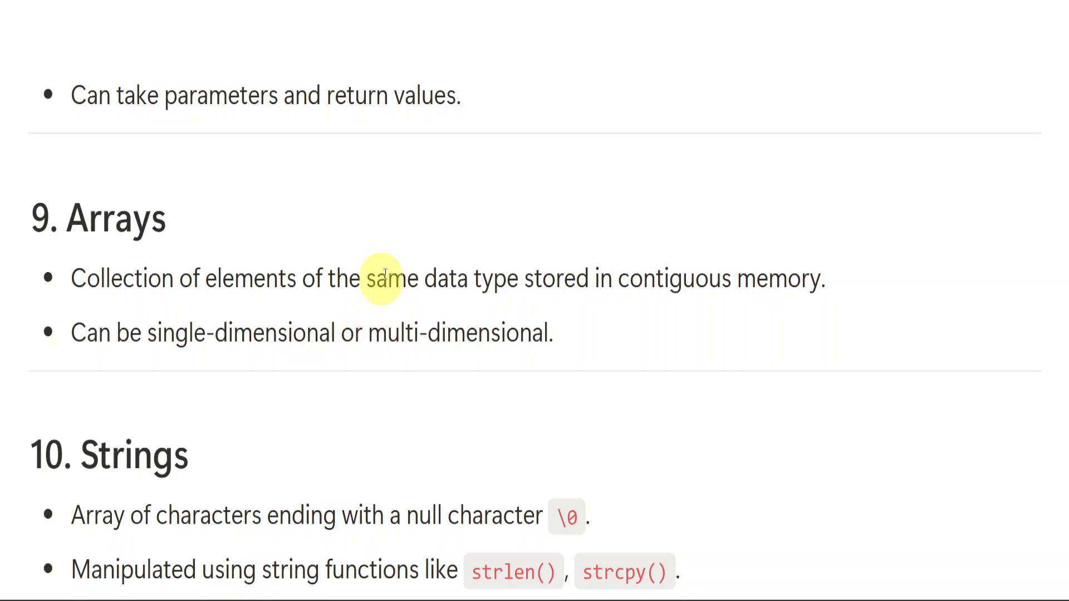
{"action": "mouse_move", "coordinate": [462, 207]}
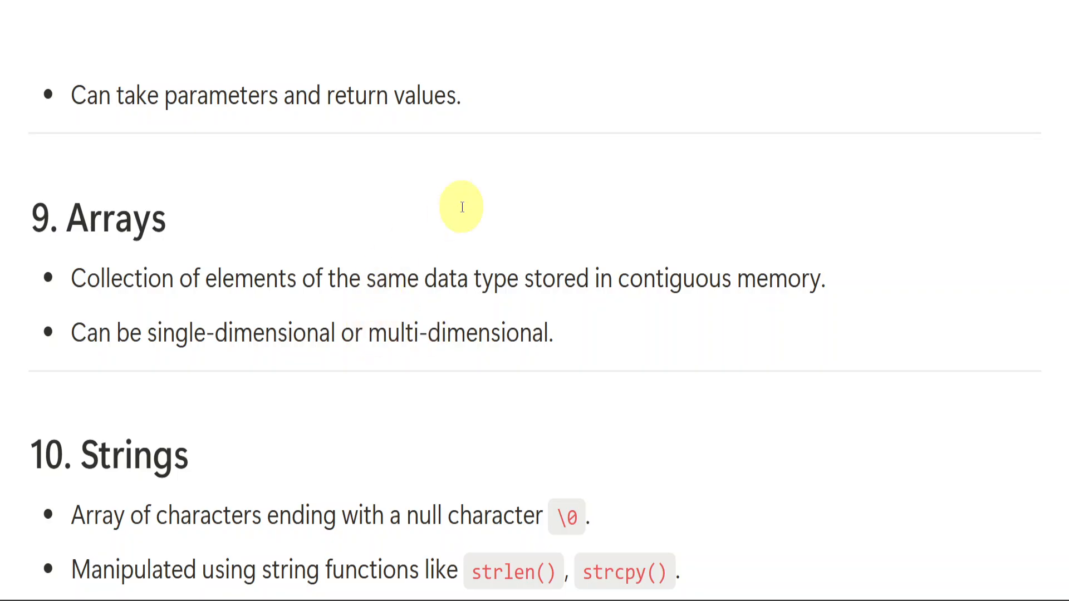
{"action": "mouse_move", "coordinate": [550, 215]}
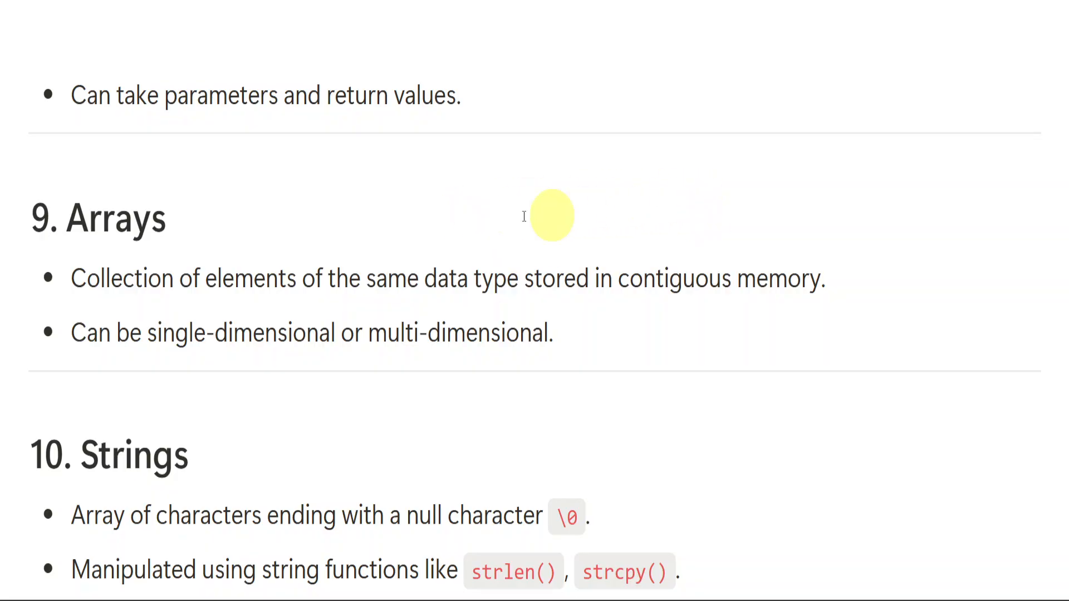
{"action": "mouse_move", "coordinate": [501, 351]}
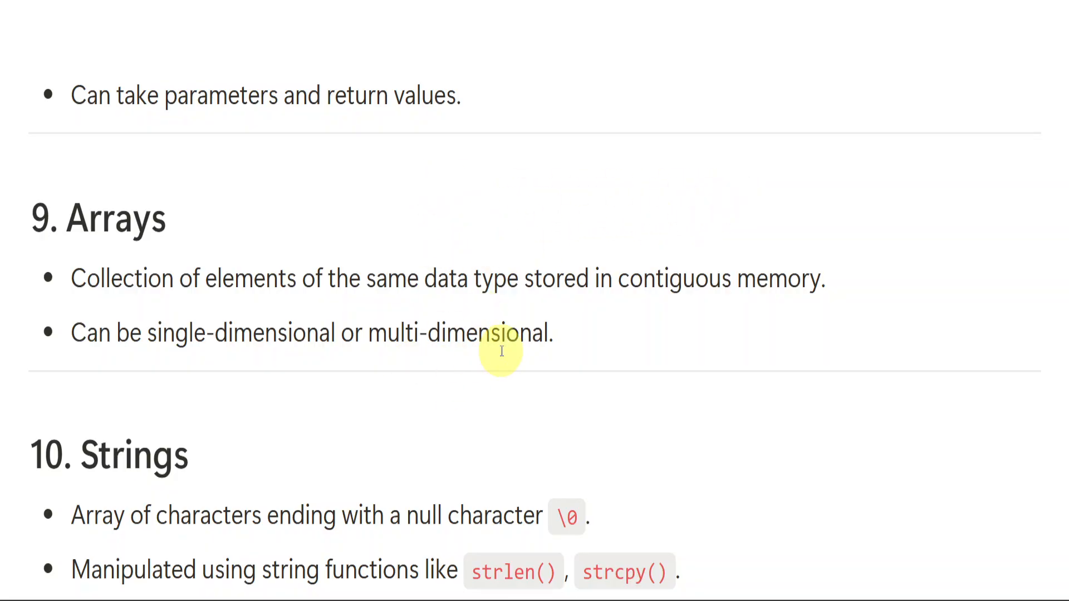
{"action": "scroll", "scroll_direction": "down", "scroll_amount": 3}
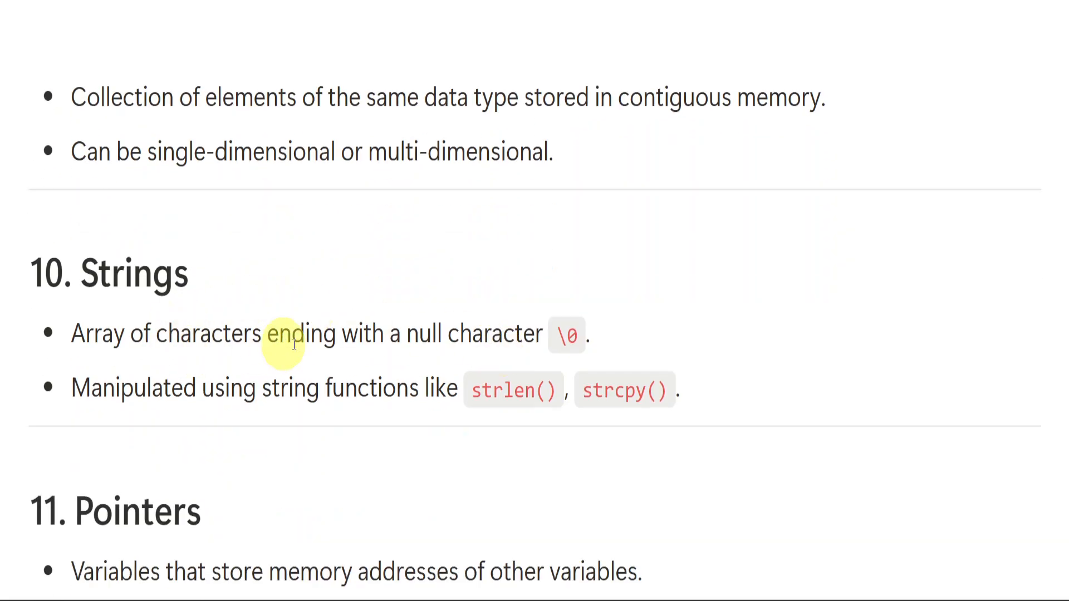
{"action": "mouse_move", "coordinate": [118, 343]}
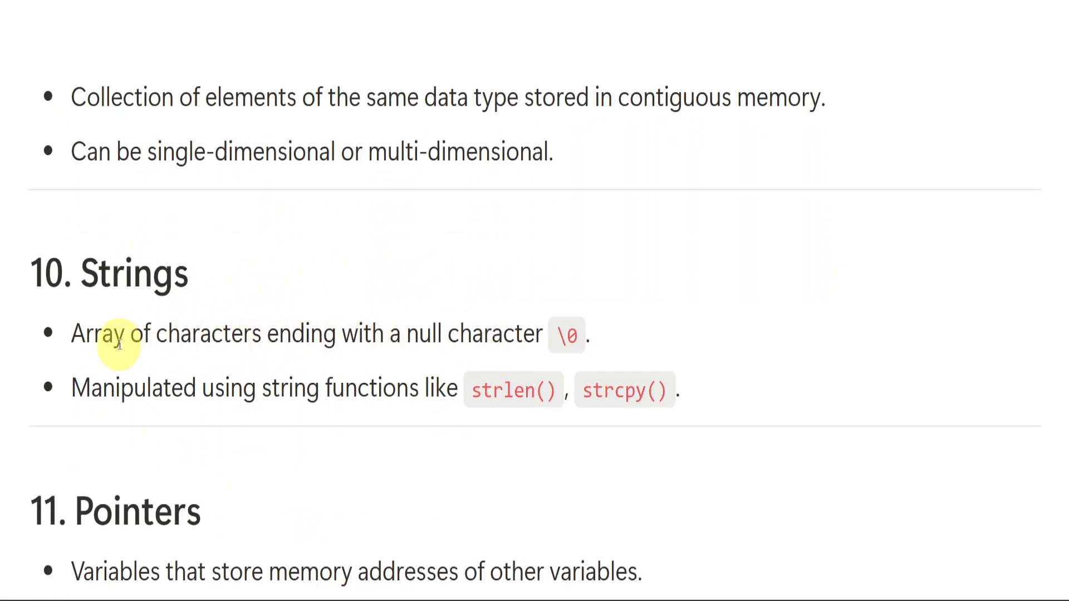
{"action": "mouse_move", "coordinate": [282, 244]}
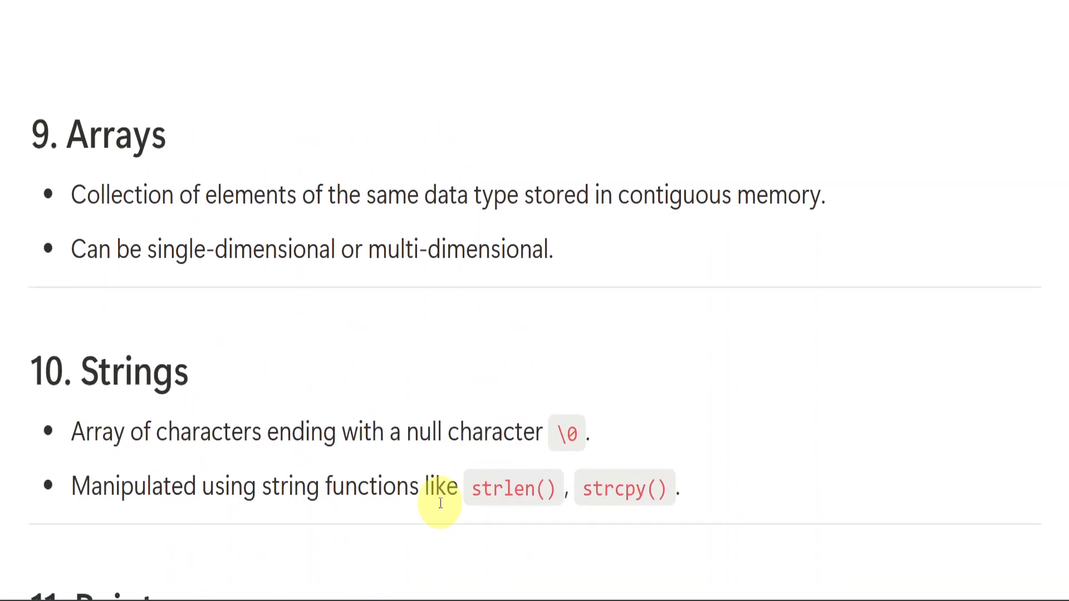
{"action": "scroll", "scroll_direction": "down", "scroll_amount": 3}
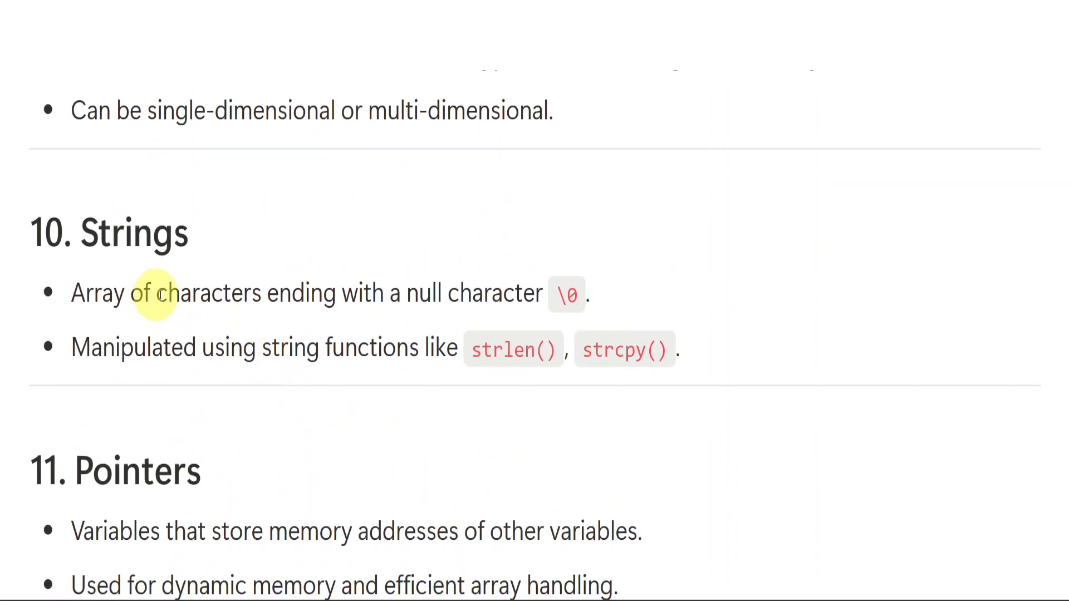
{"action": "mouse_move", "coordinate": [194, 293]}
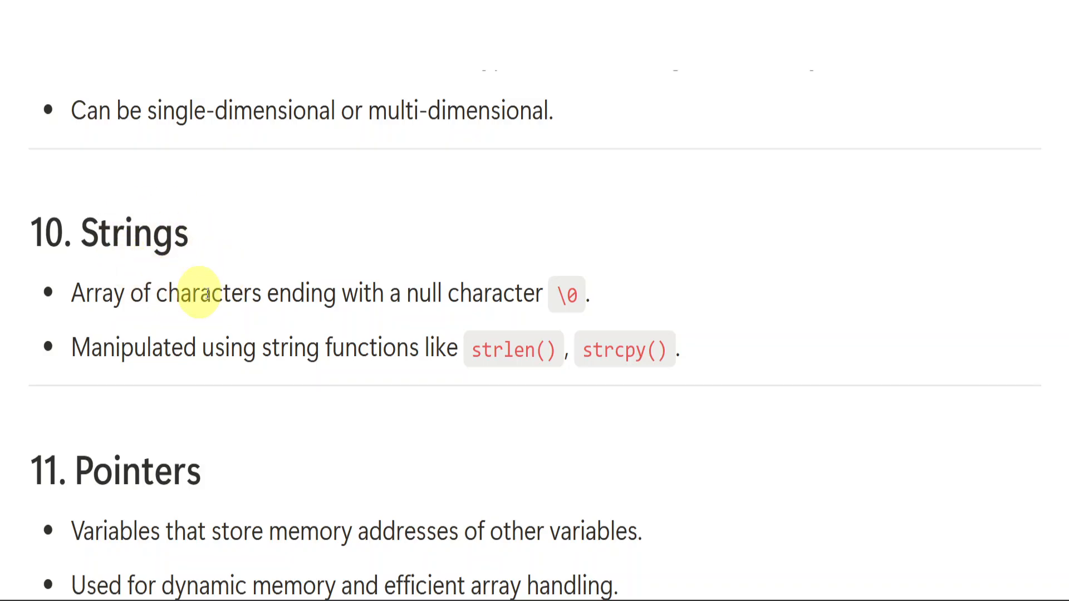
{"action": "mouse_move", "coordinate": [399, 294]}
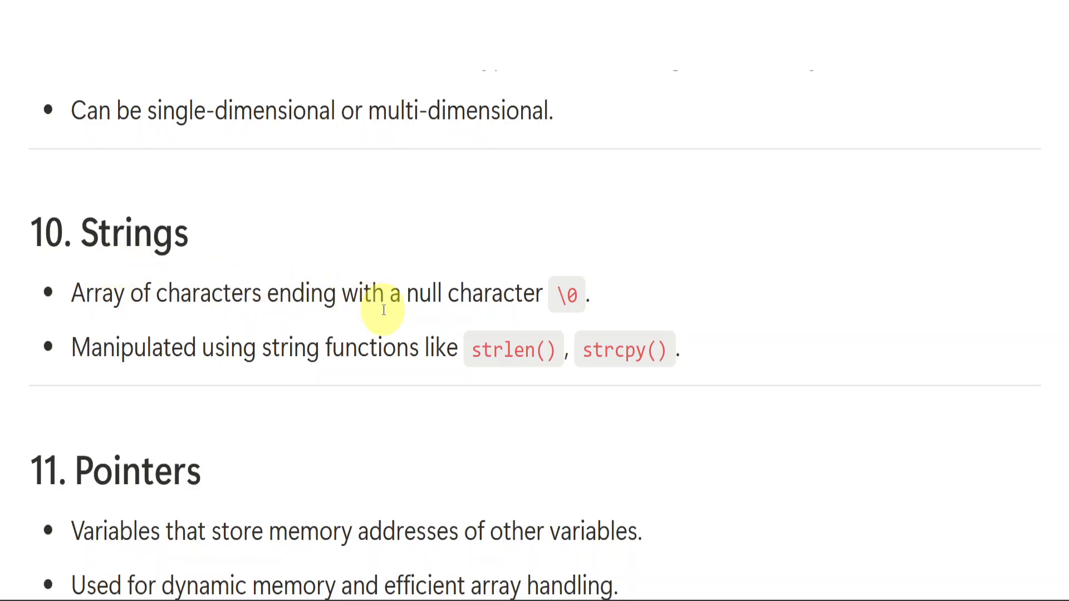
{"action": "mouse_move", "coordinate": [547, 309]}
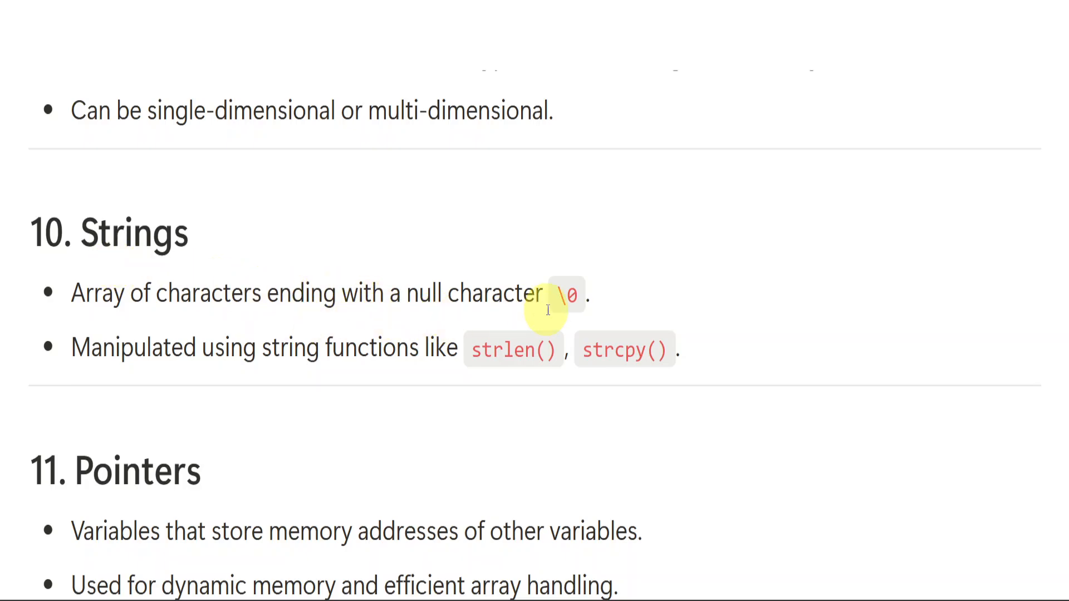
{"action": "mouse_move", "coordinate": [286, 347]}
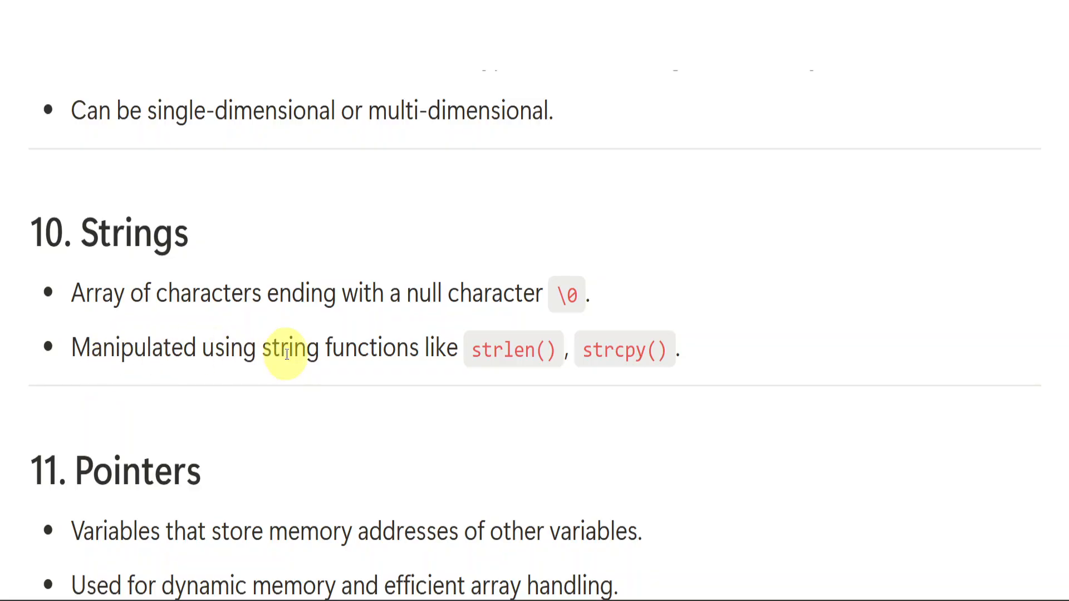
{"action": "scroll", "scroll_direction": "down", "scroll_amount": 3}
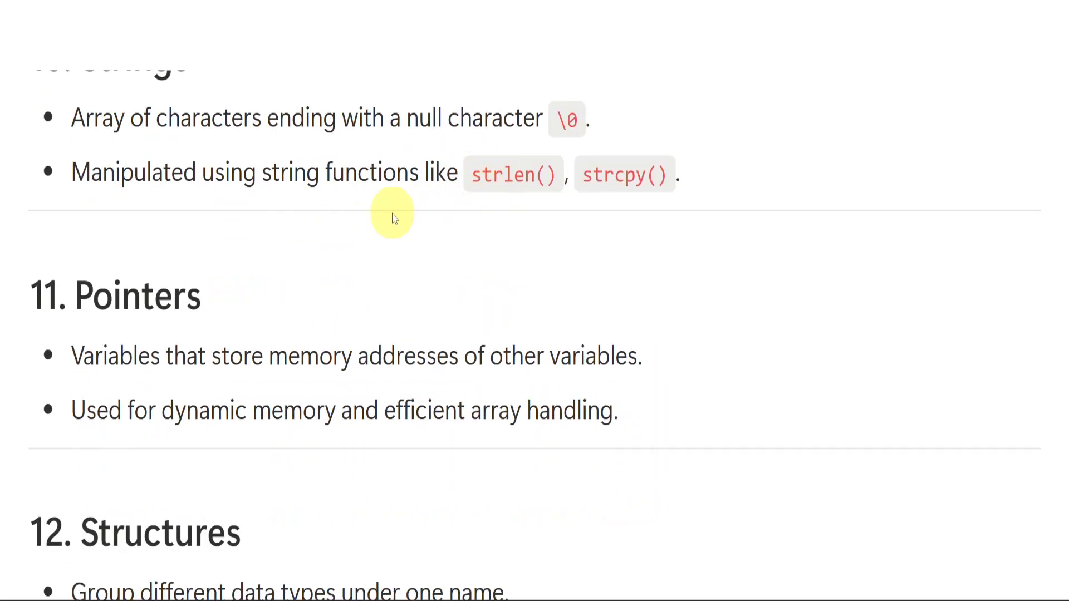
{"action": "mouse_move", "coordinate": [373, 213]}
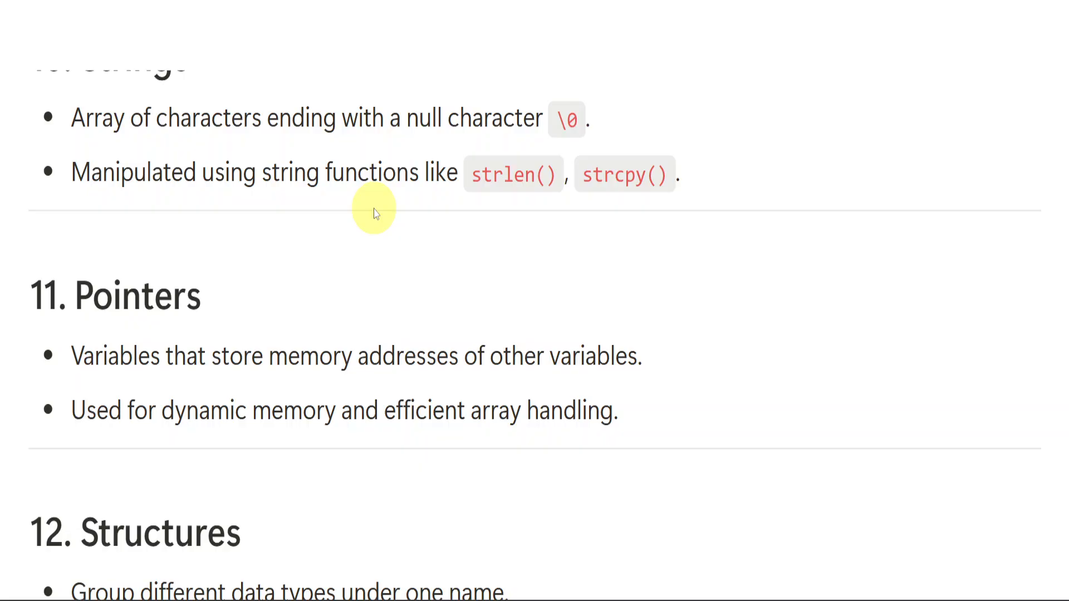
{"action": "scroll", "scroll_direction": "down", "scroll_amount": 3}
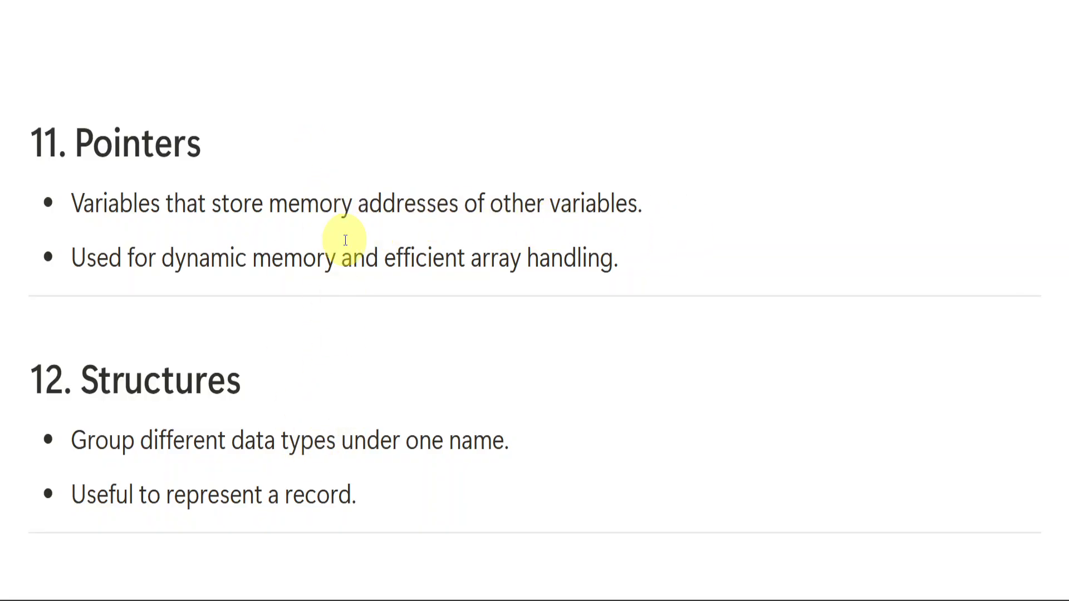
{"action": "mouse_move", "coordinate": [688, 252]}
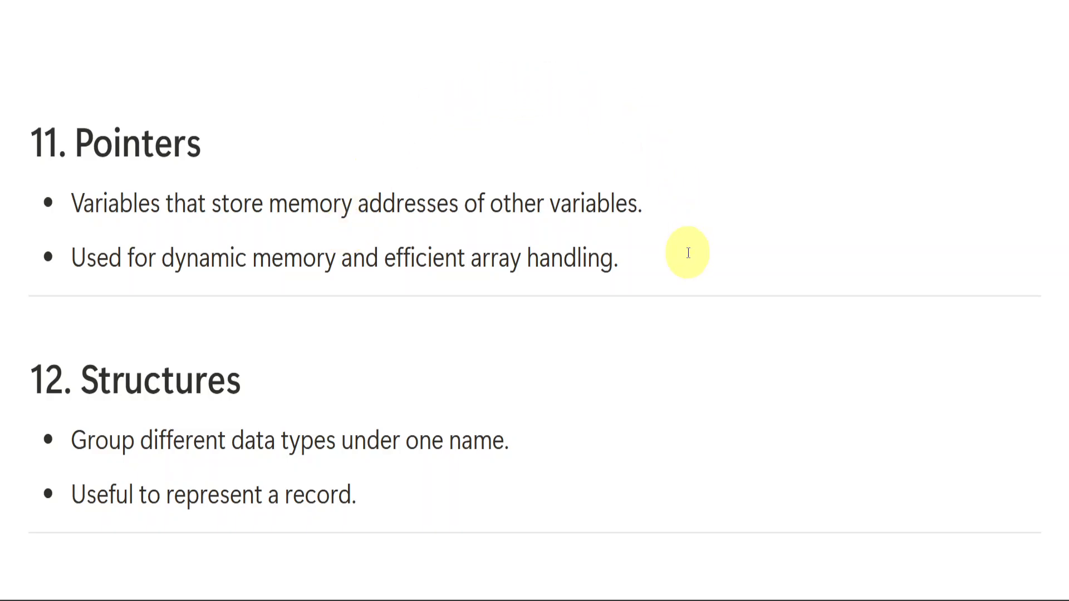
{"action": "mouse_move", "coordinate": [429, 289]}
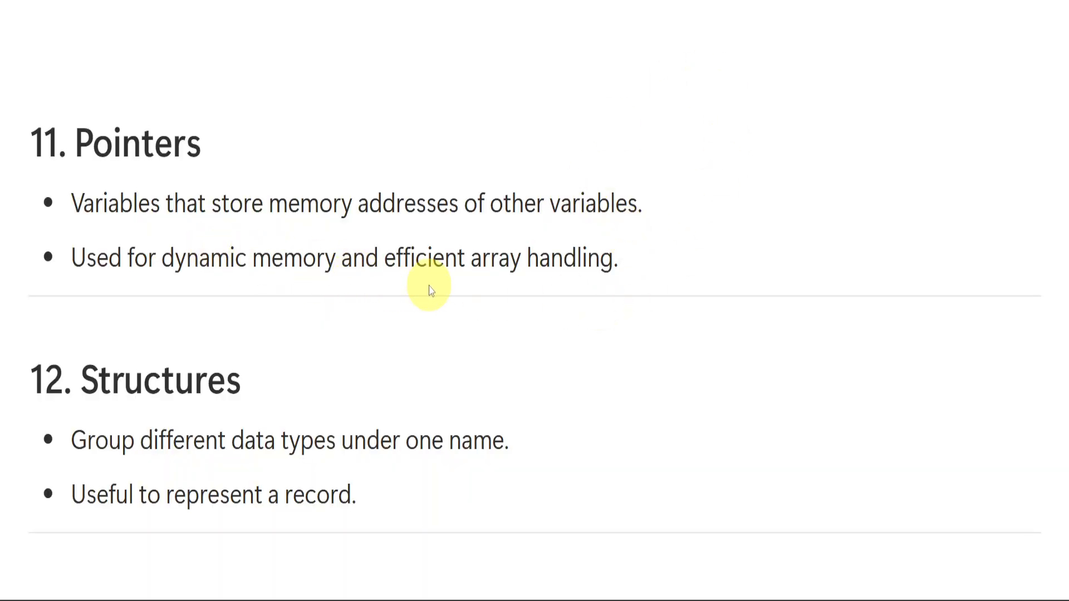
{"action": "scroll", "scroll_direction": "down", "scroll_amount": 3}
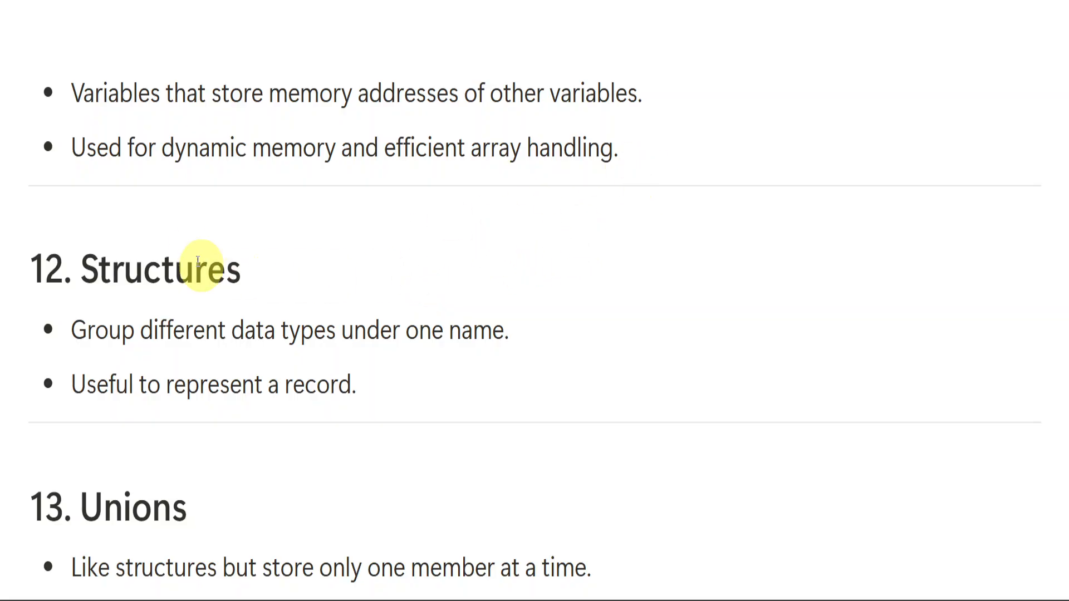
{"action": "scroll", "scroll_direction": "down", "scroll_amount": 3}
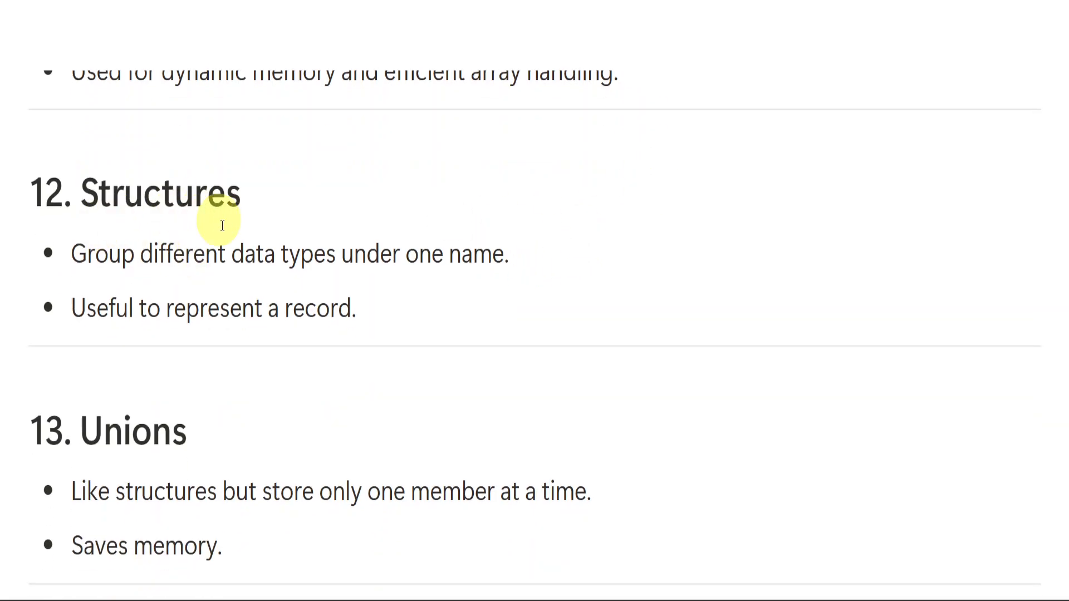
{"action": "mouse_move", "coordinate": [248, 271]}
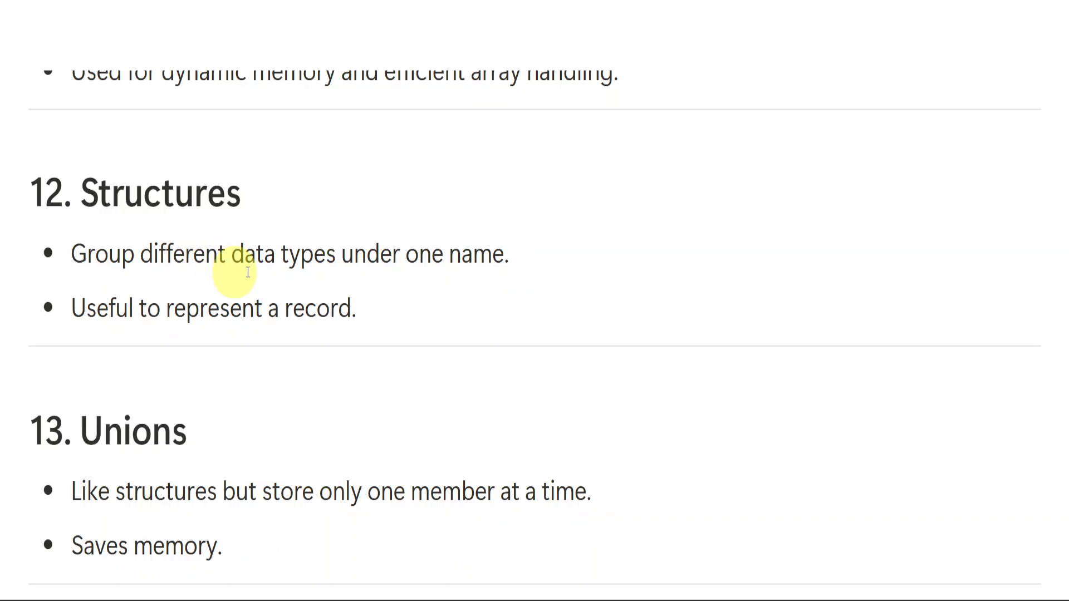
{"action": "mouse_move", "coordinate": [405, 273]}
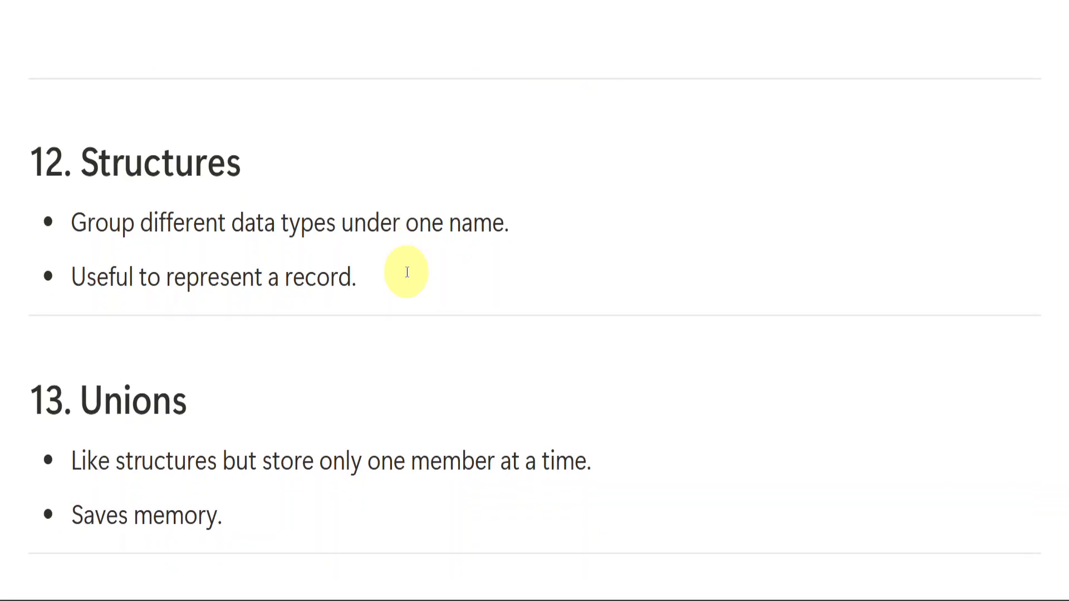
{"action": "scroll", "scroll_direction": "down", "scroll_amount": 3}
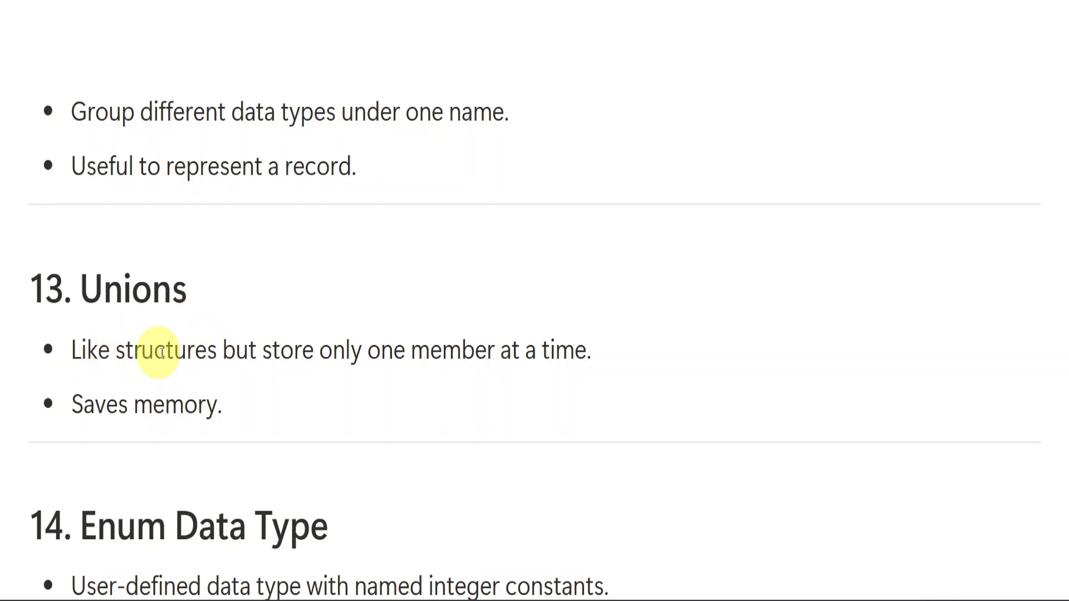
{"action": "mouse_move", "coordinate": [374, 148]}
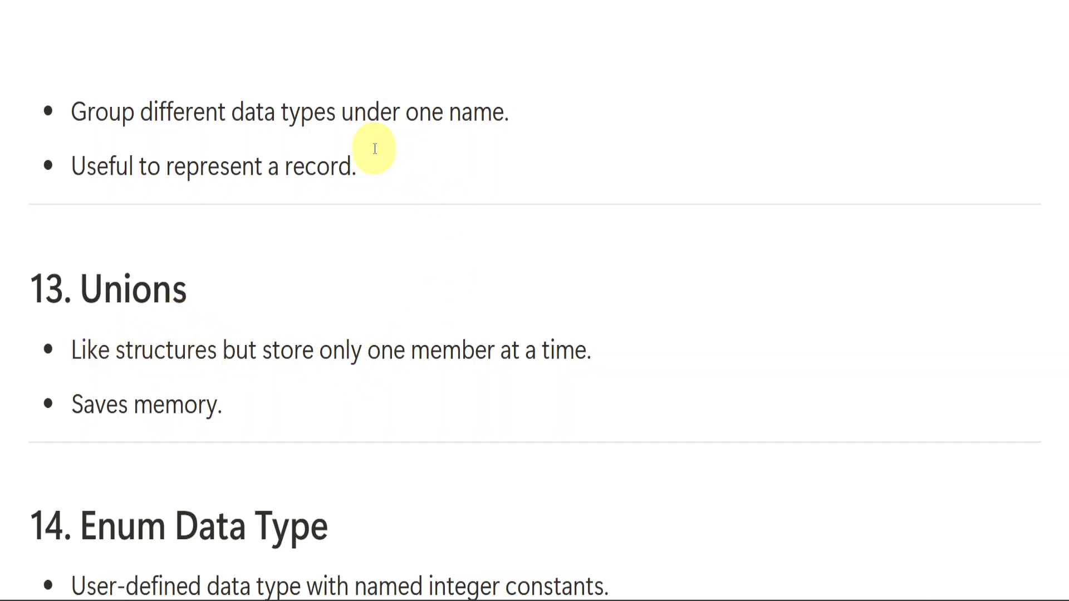
{"action": "mouse_move", "coordinate": [441, 121]}
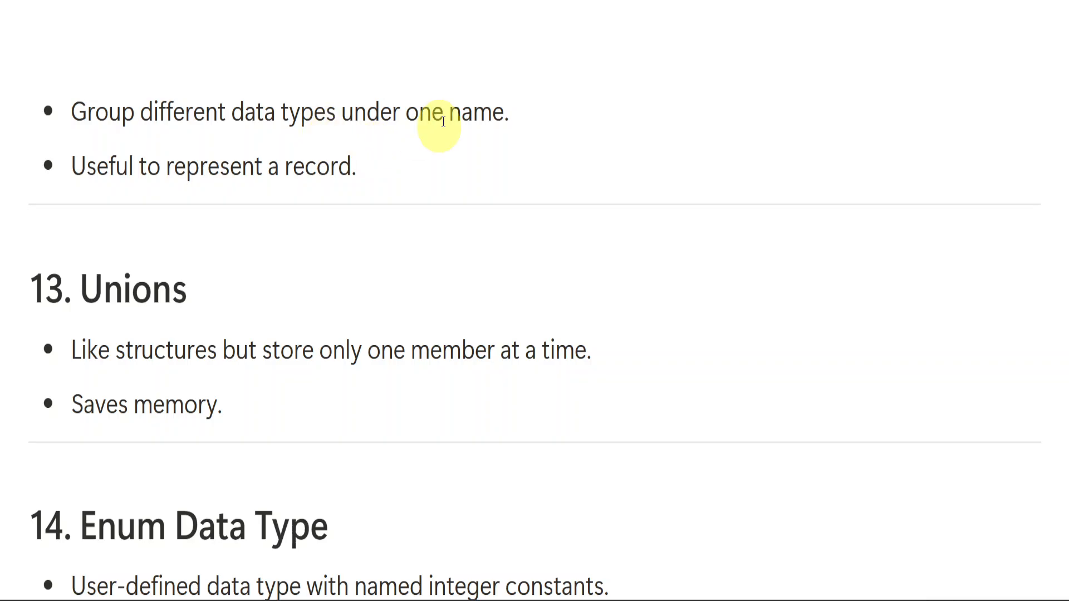
{"action": "scroll", "scroll_direction": "up", "scroll_amount": 3}
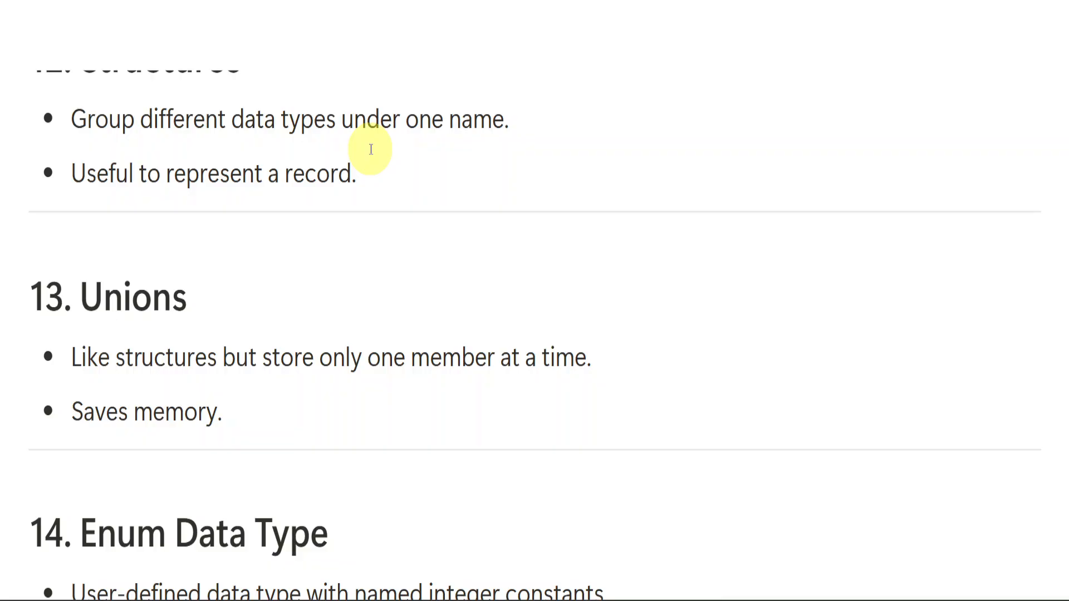
{"action": "scroll", "scroll_direction": "down", "scroll_amount": 3}
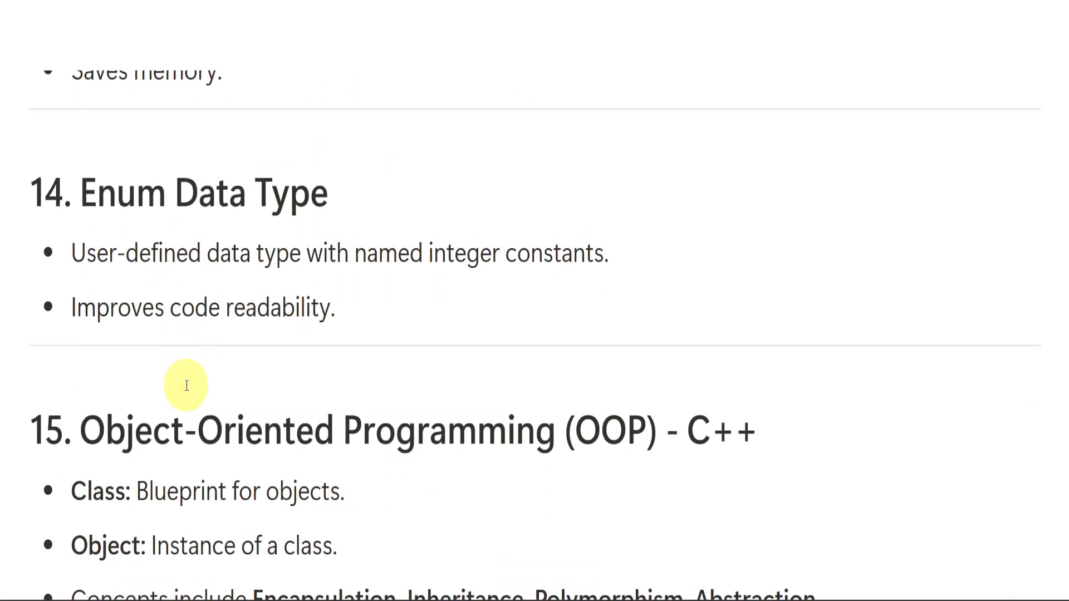
{"action": "mouse_move", "coordinate": [159, 264]}
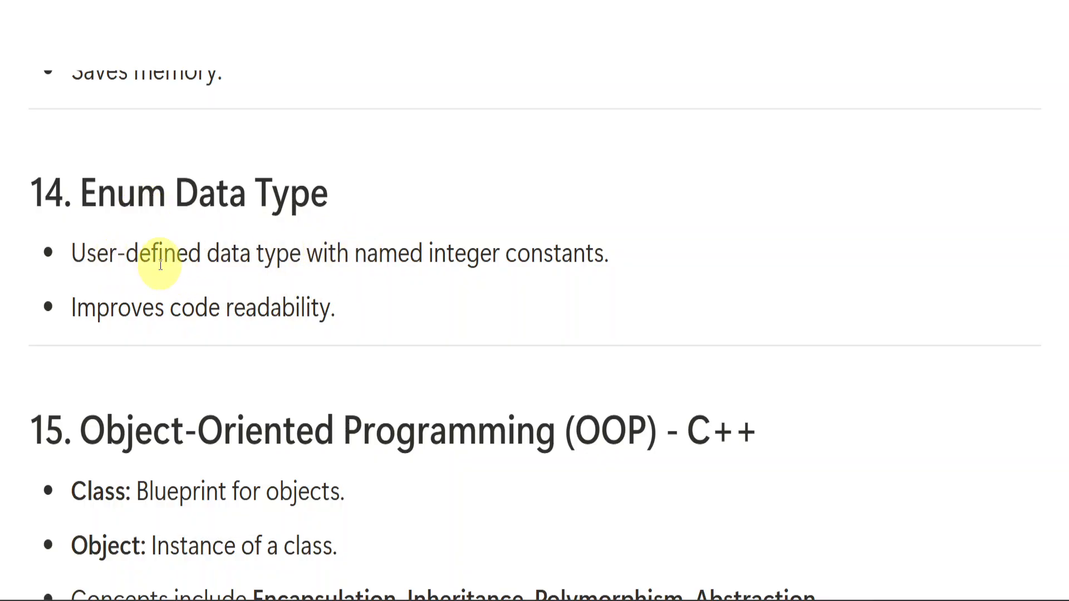
{"action": "scroll", "scroll_direction": "down", "scroll_amount": 3}
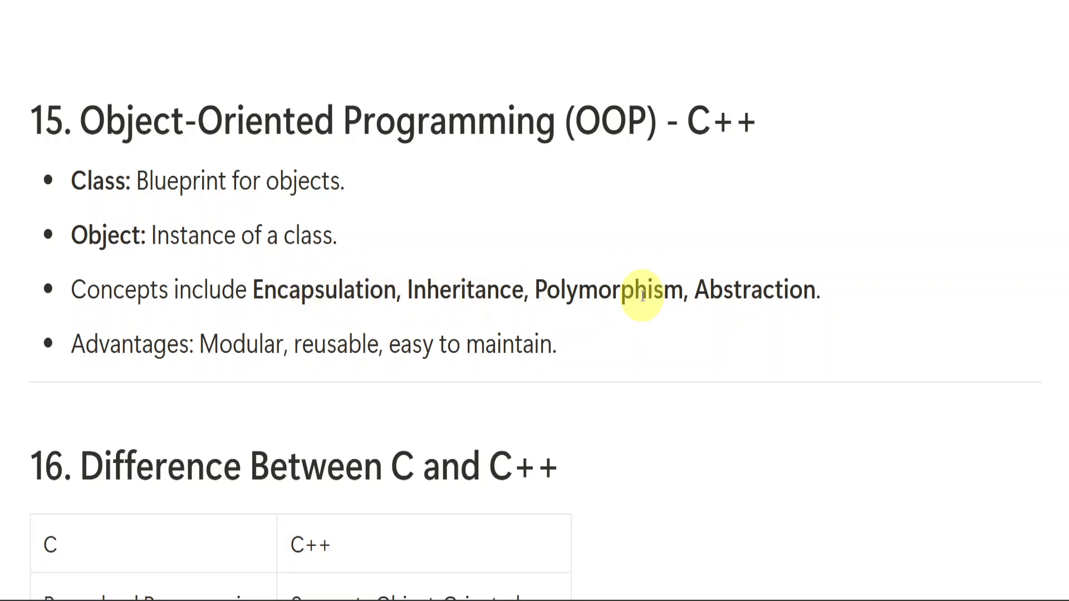
{"action": "mouse_move", "coordinate": [464, 319]}
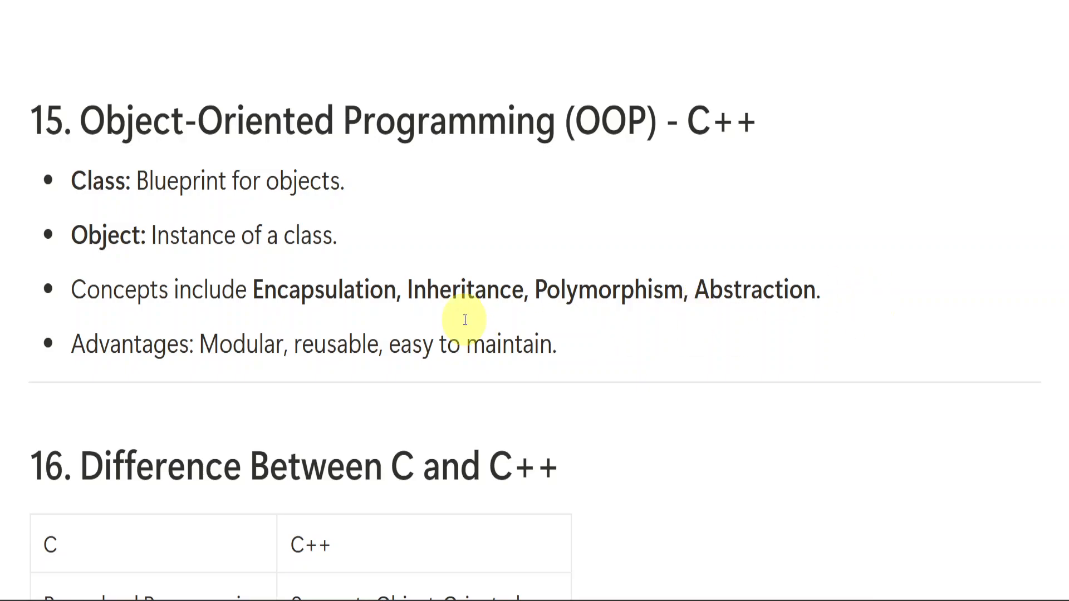
{"action": "mouse_move", "coordinate": [331, 300]}
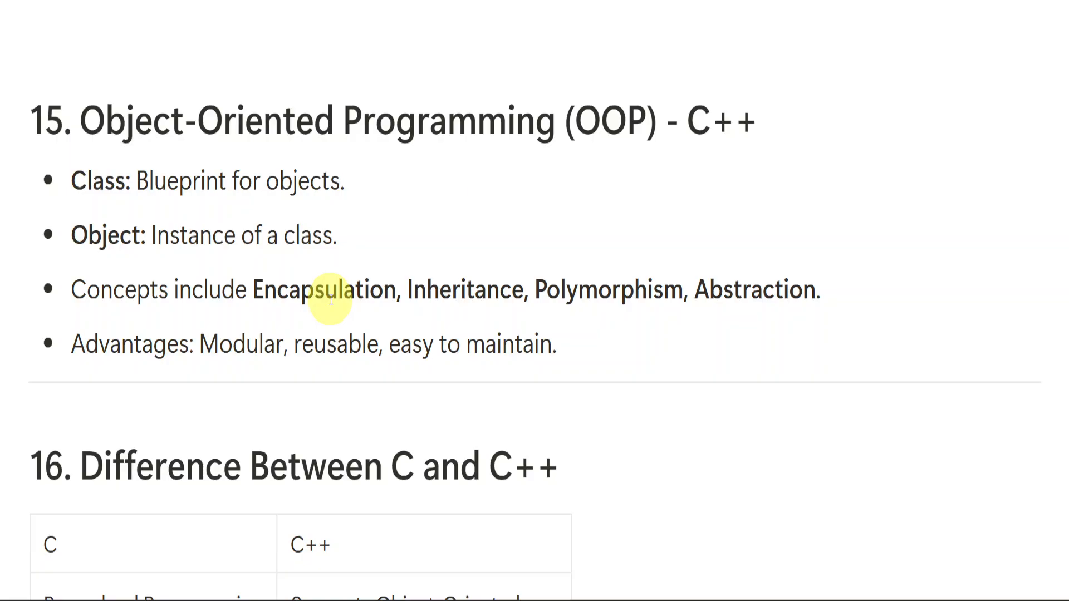
{"action": "scroll", "scroll_direction": "up", "scroll_amount": 3}
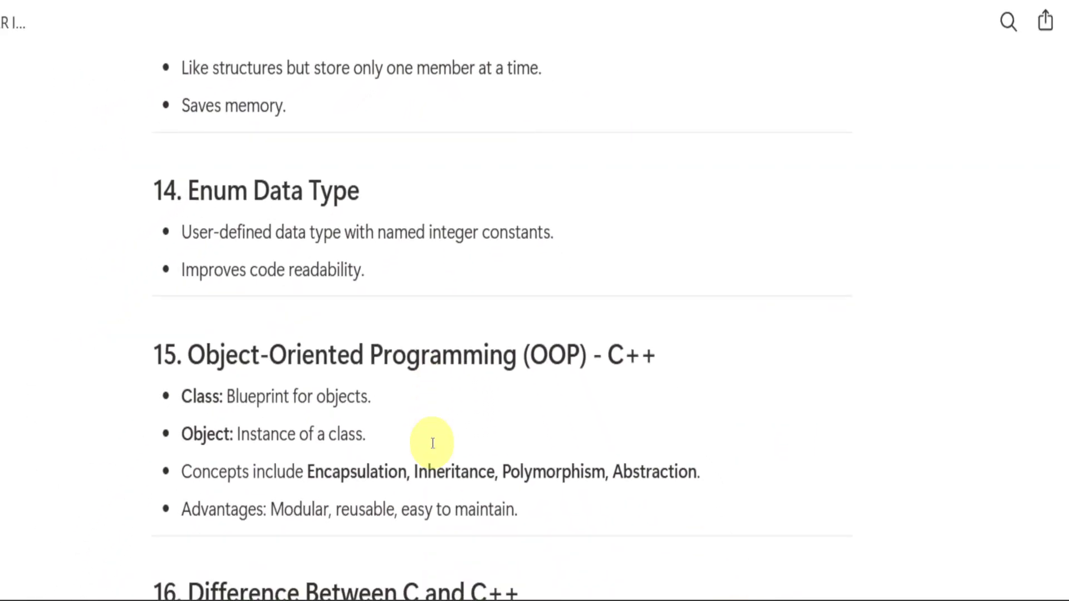
{"action": "scroll", "scroll_direction": "up", "scroll_amount": 3}
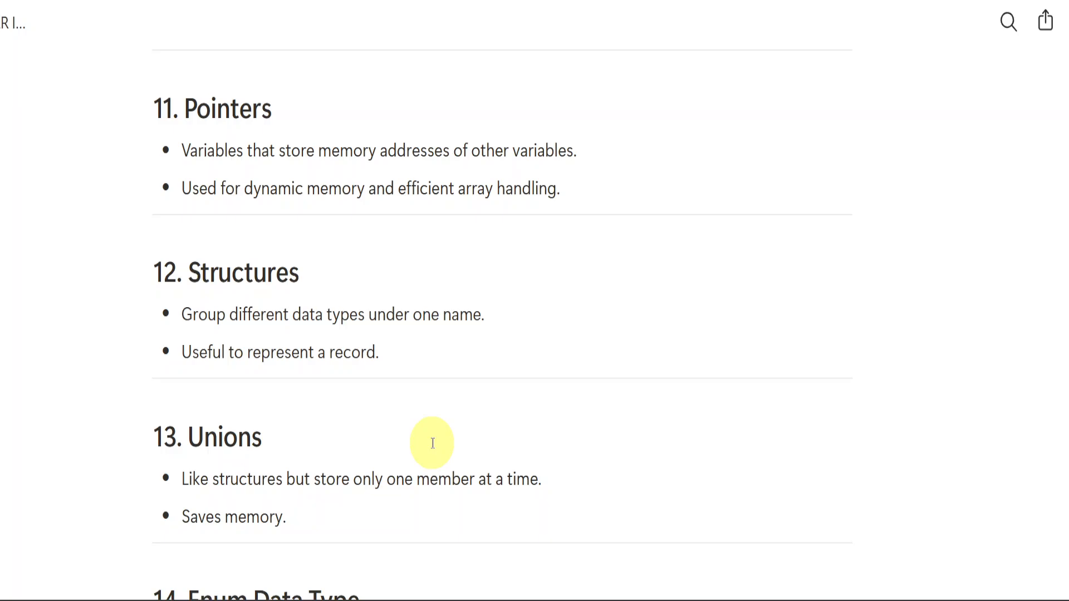
{"action": "mouse_move", "coordinate": [561, 39]}
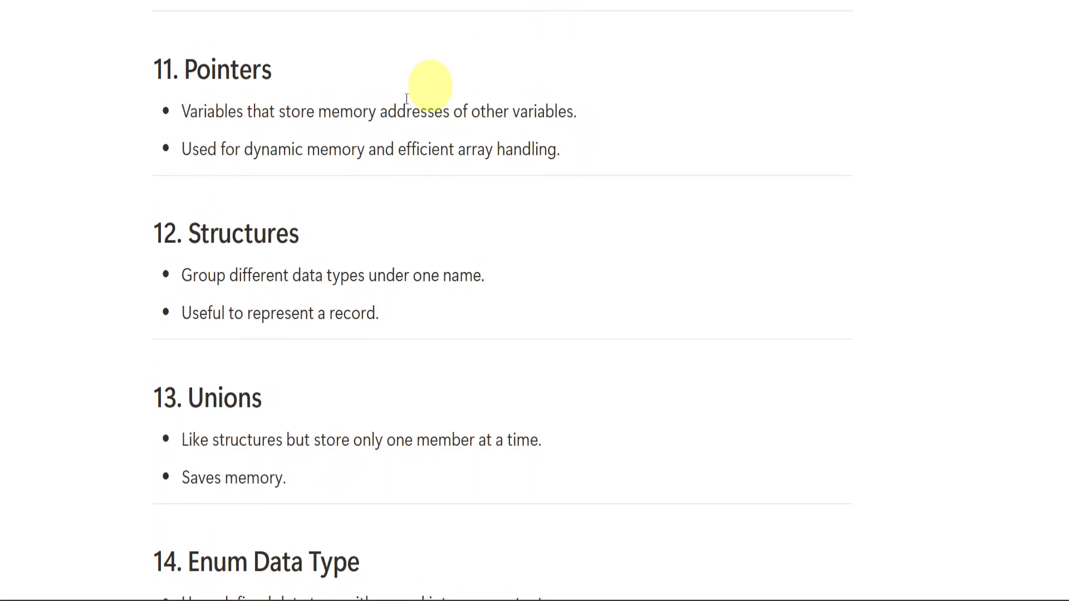
{"action": "scroll", "scroll_direction": "up", "scroll_amount": 3}
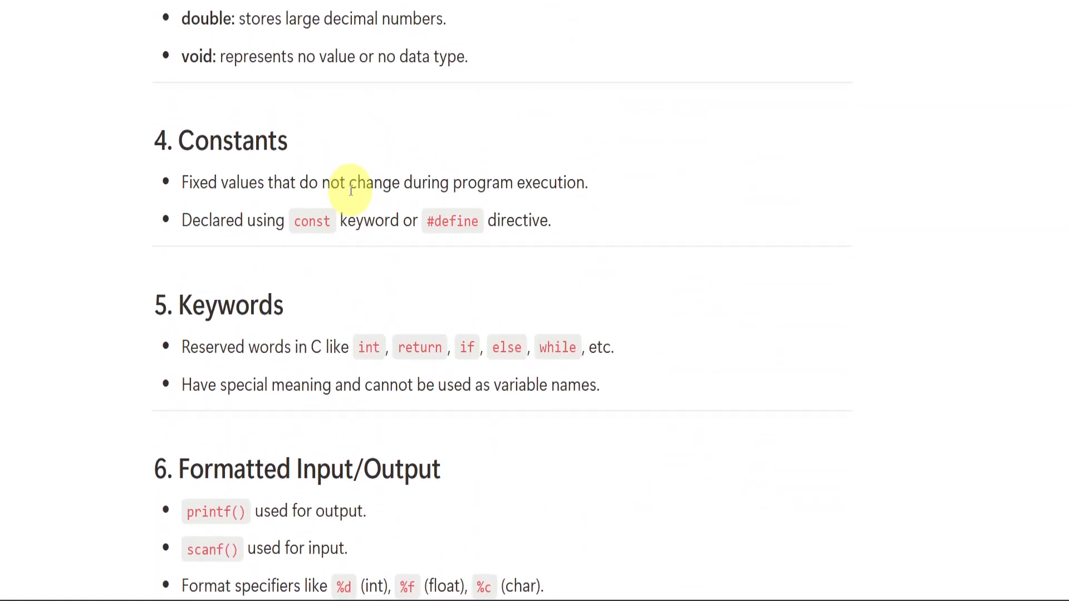